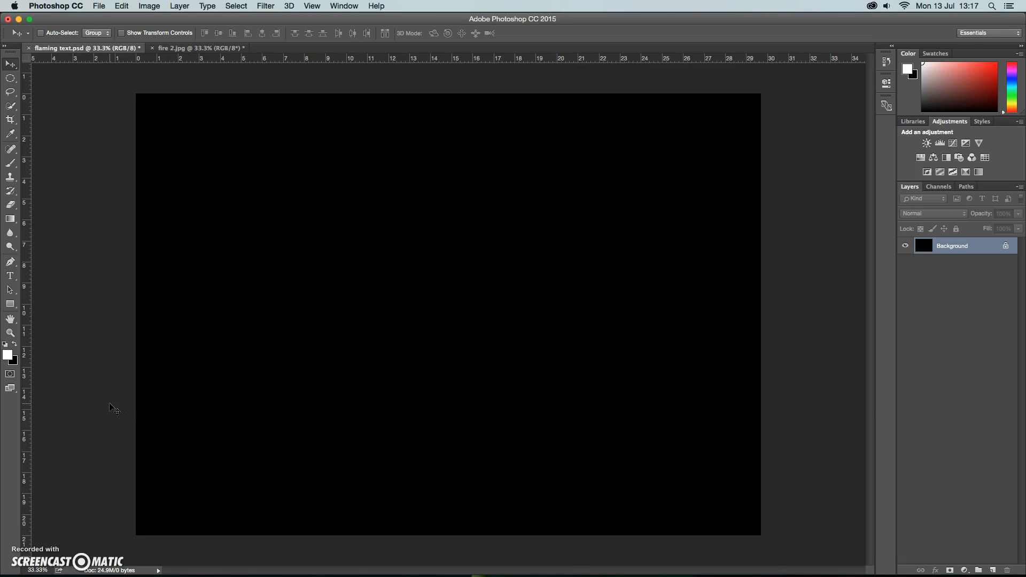
pyautogui.moveTo(94, 286)
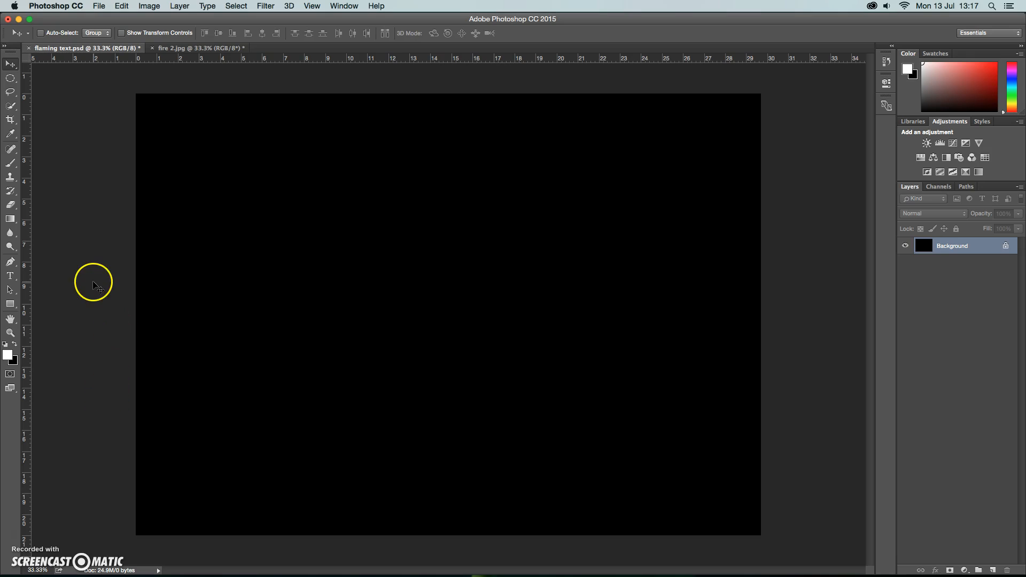
# Step: Type FLAMES in large white grunge lettering across the middle of the black canvas
pyautogui.click(196, 48)
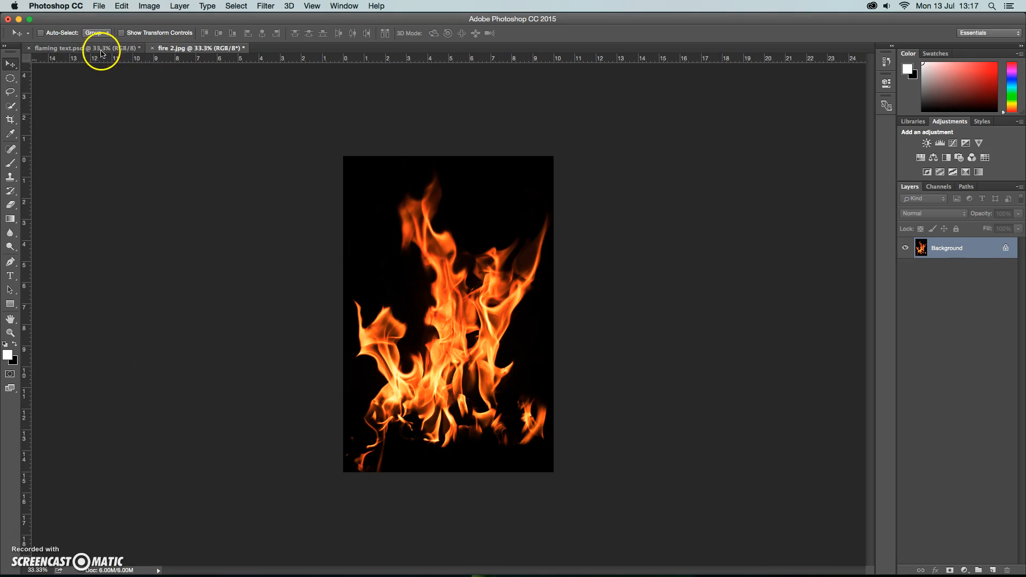
pyautogui.click(59, 47)
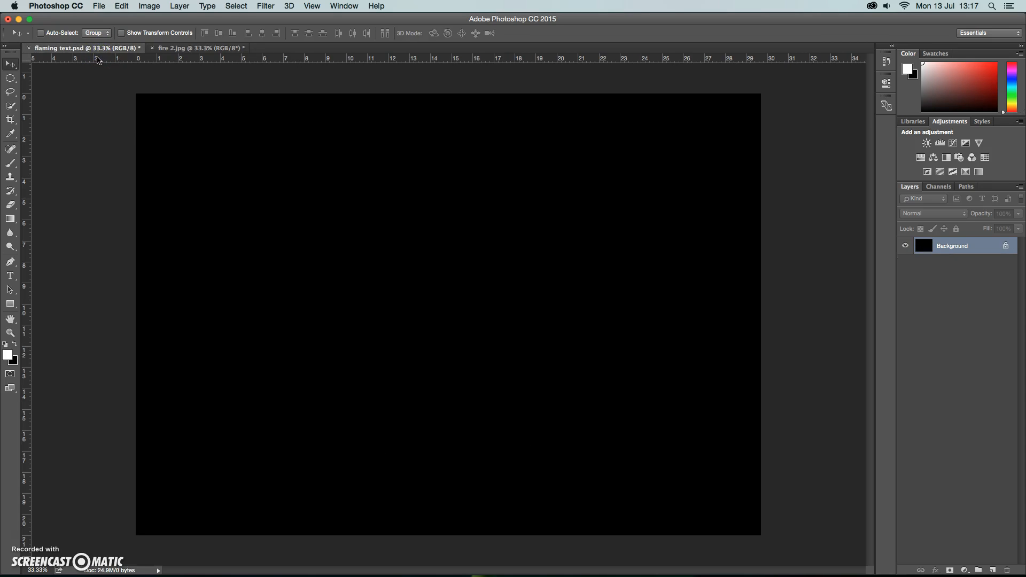
pyautogui.click(99, 6)
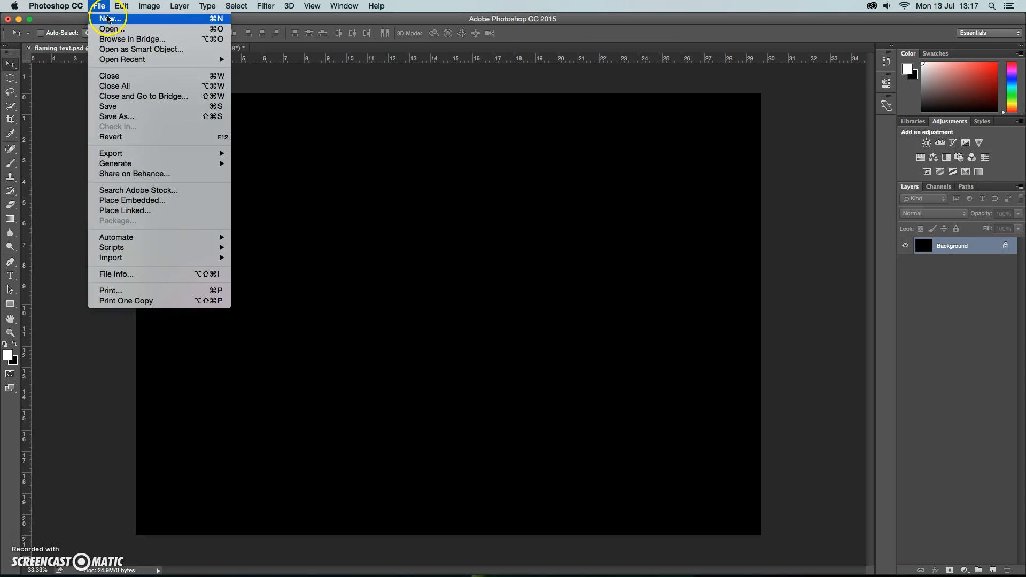
pyautogui.click(120, 6)
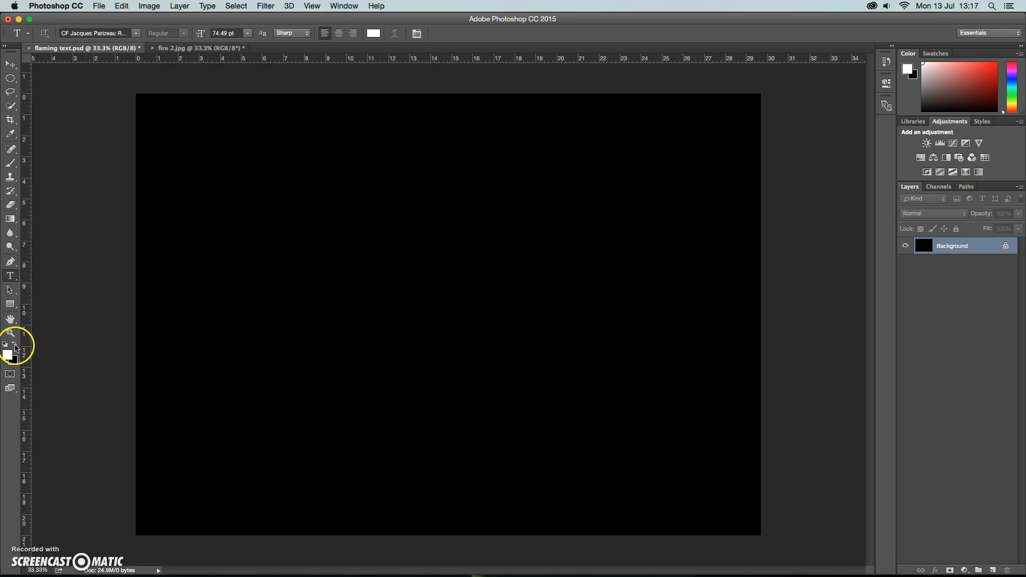
pyautogui.moveTo(154, 332)
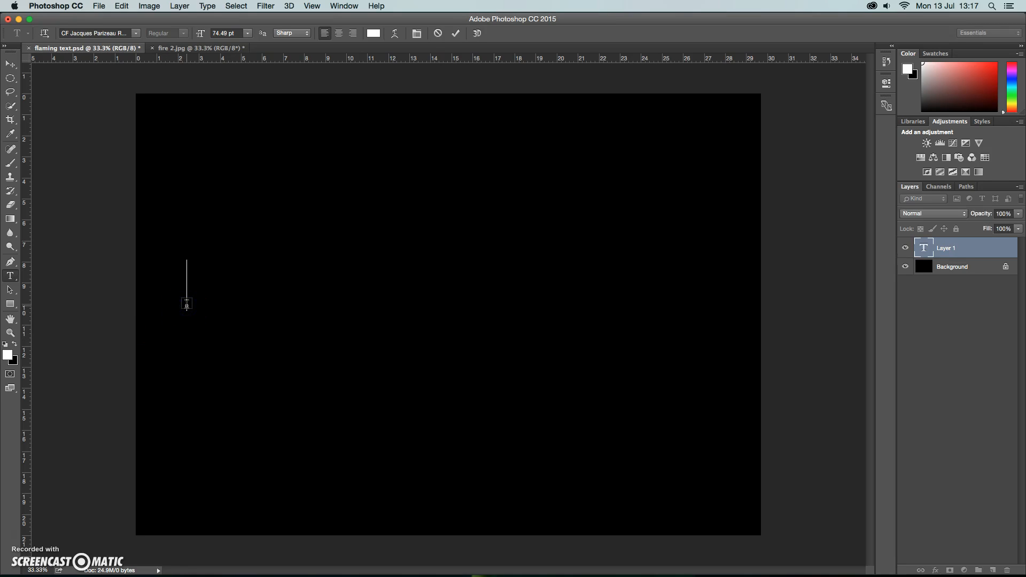
pyautogui.write('FLAMES')
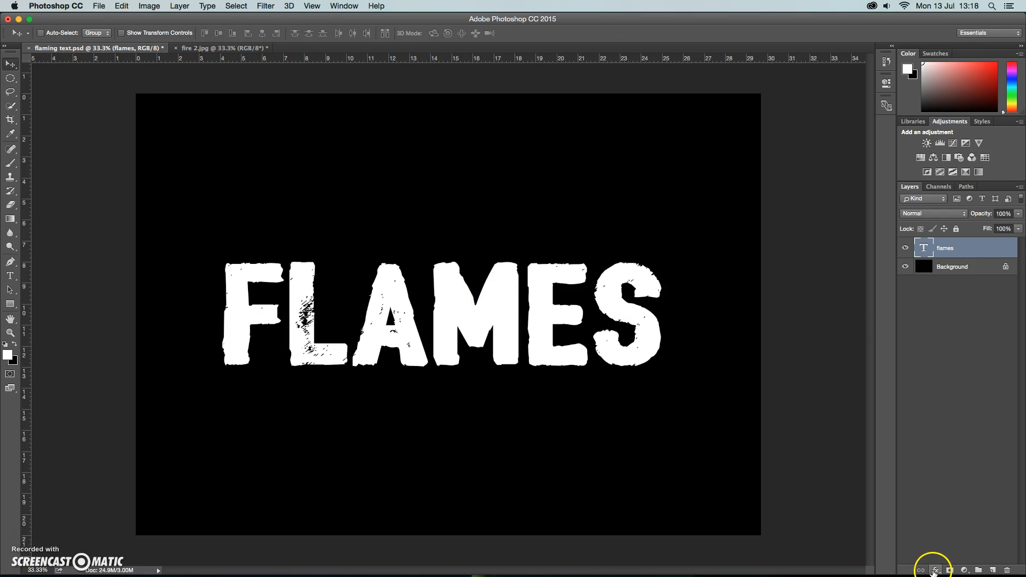
# Step: Enable Outer Glow in Blending Options and set its colour to red
pyautogui.click(935, 570)
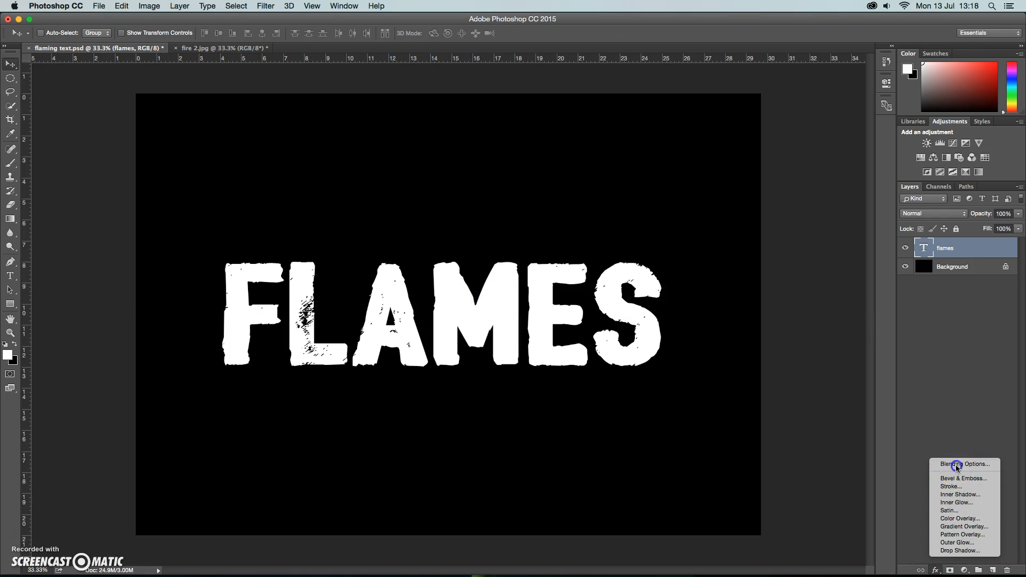
pyautogui.click(965, 464)
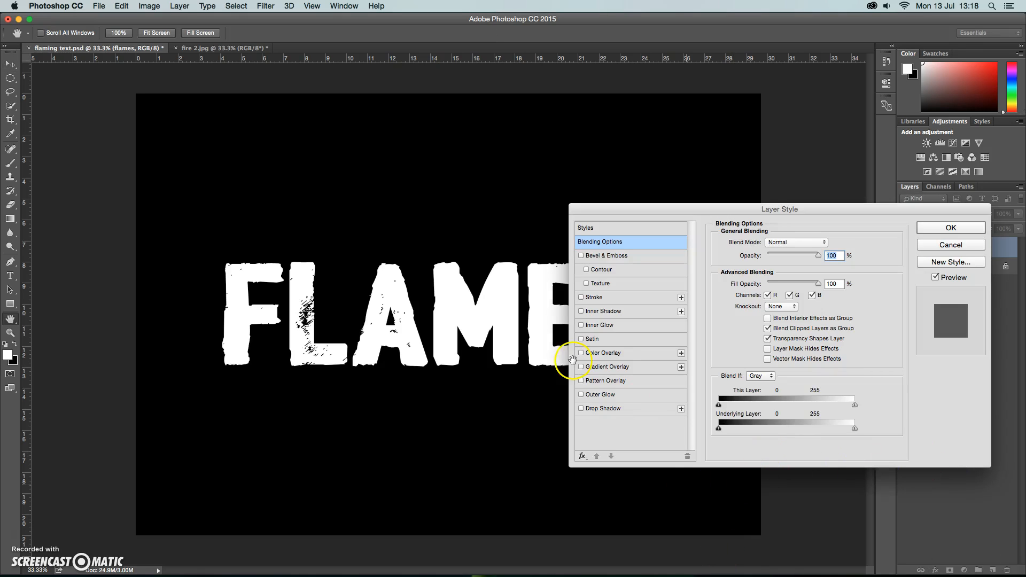
pyautogui.click(598, 394)
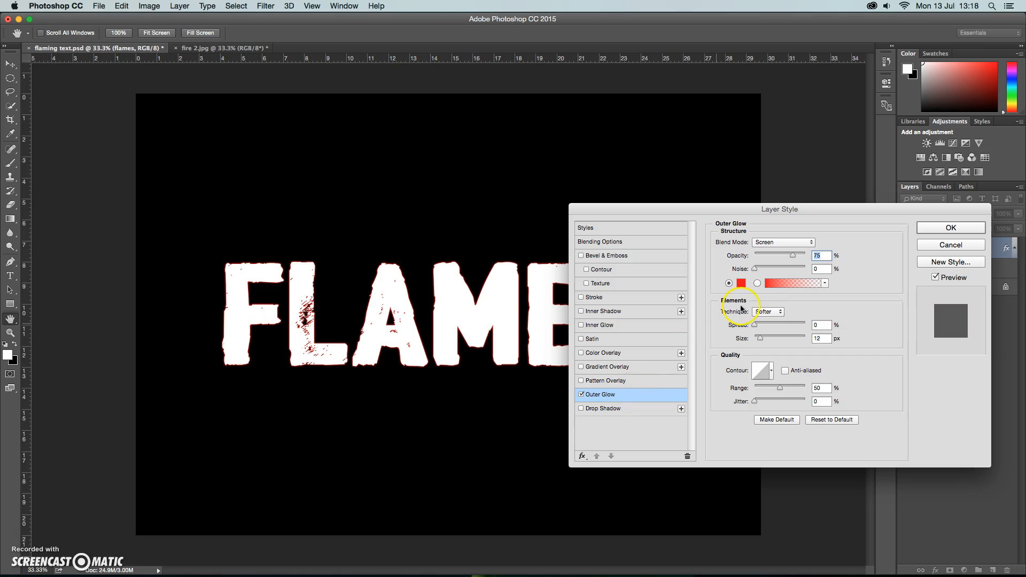
pyautogui.click(741, 282)
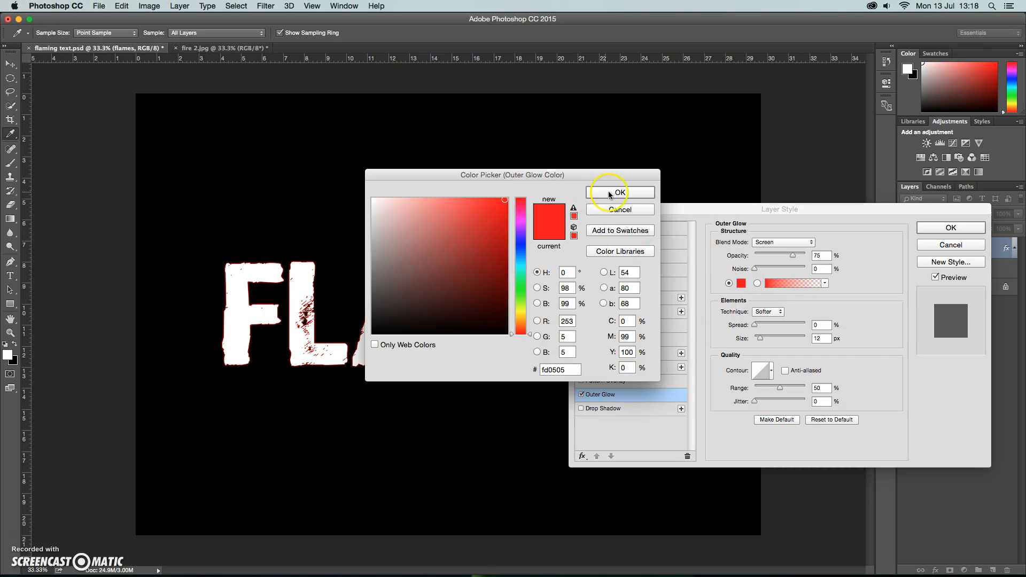
pyautogui.click(620, 192)
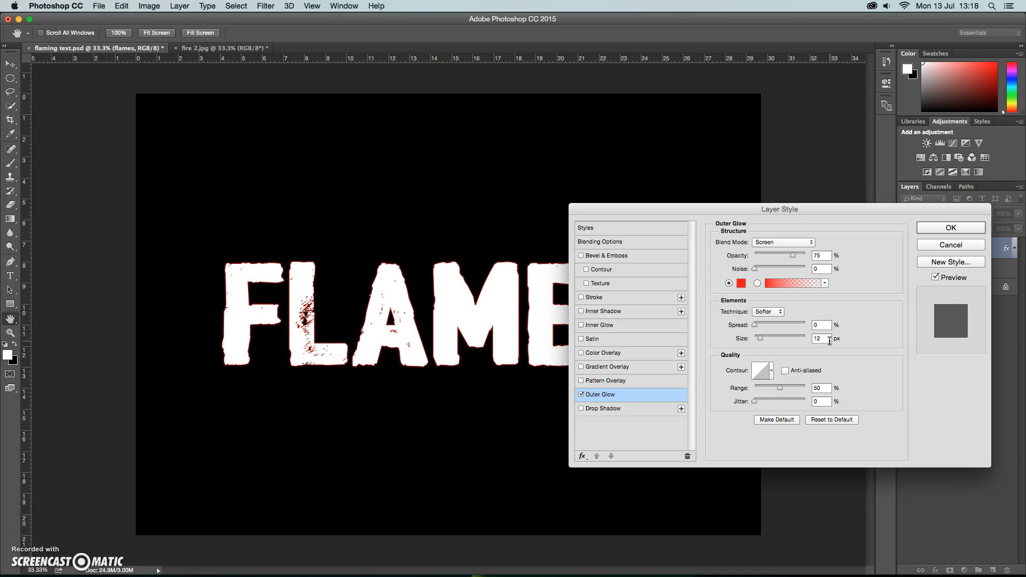
pyautogui.moveTo(630, 367)
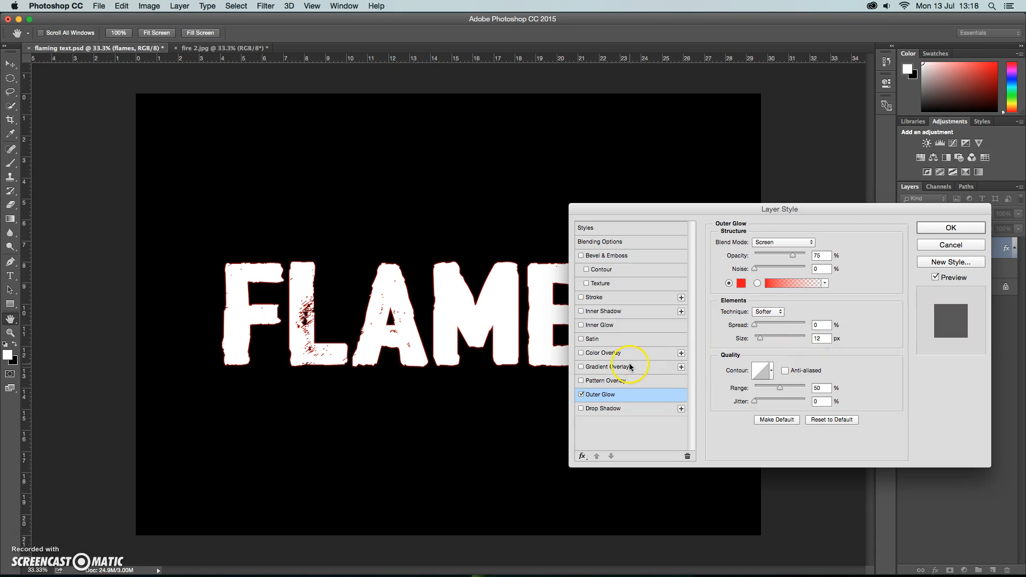
# Step: Enable Color Overlay with orange (fbae09) on the FLAMES layer
pyautogui.click(581, 353)
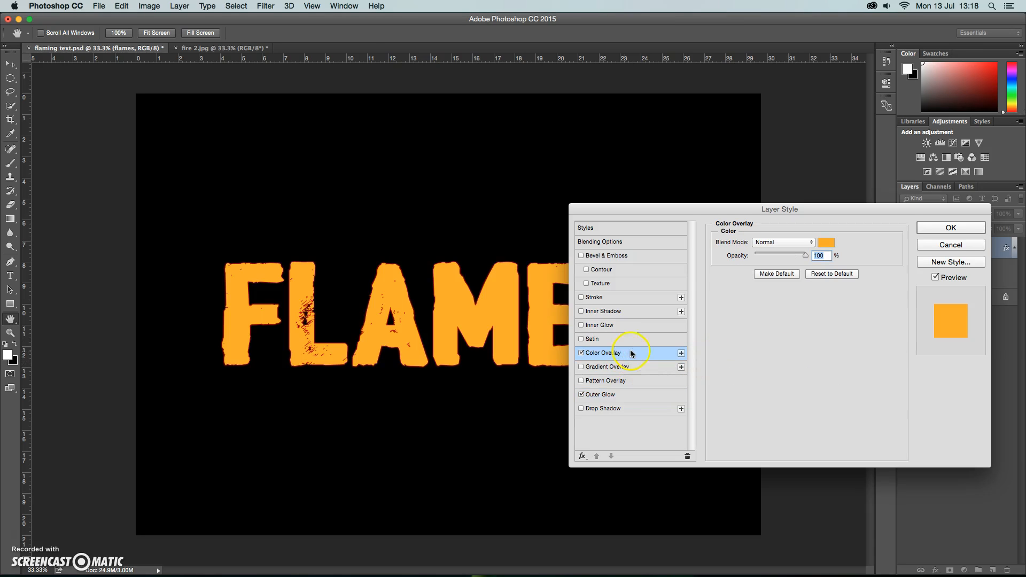
pyautogui.click(826, 242)
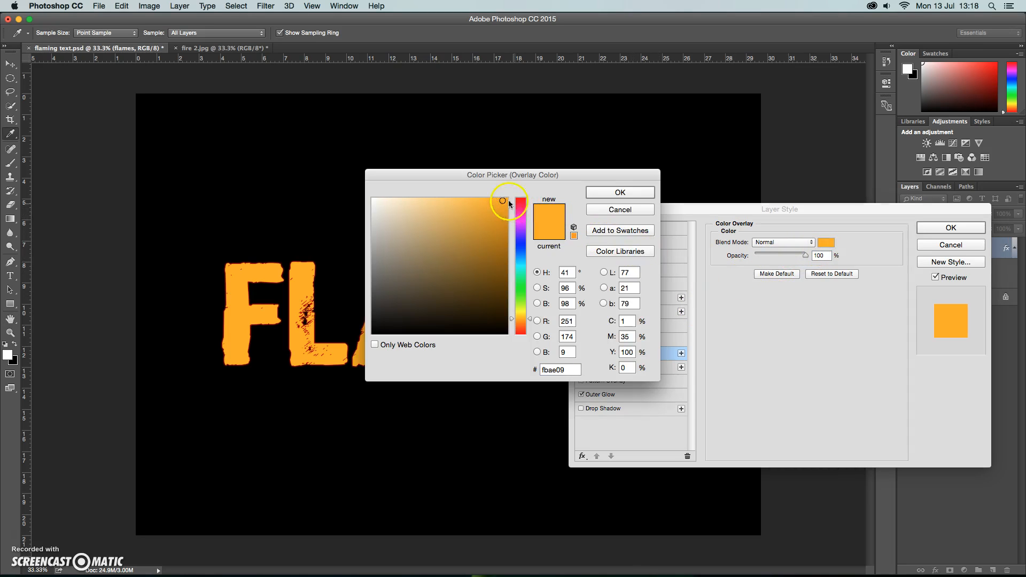
pyautogui.moveTo(620, 192)
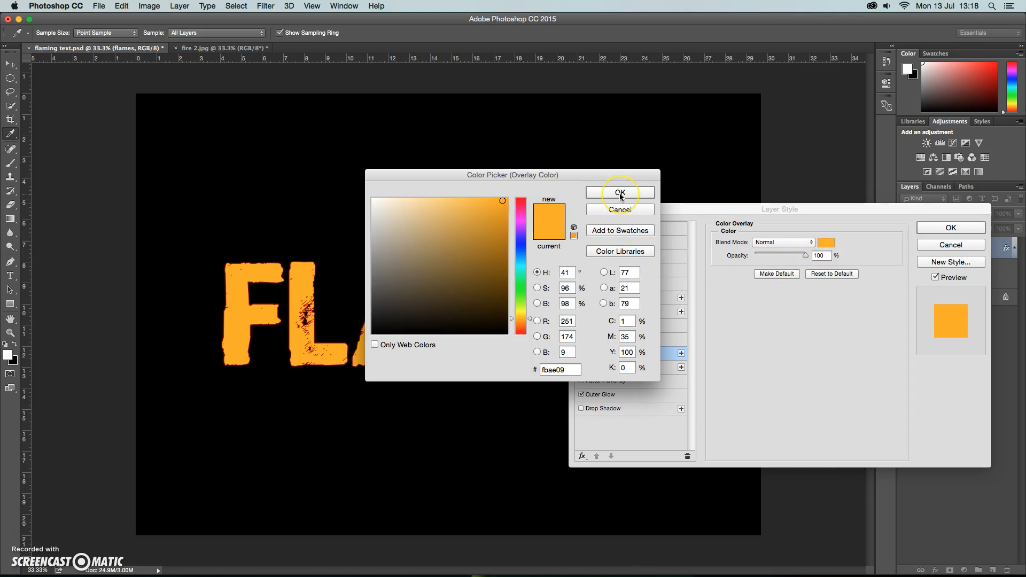
pyautogui.click(619, 192)
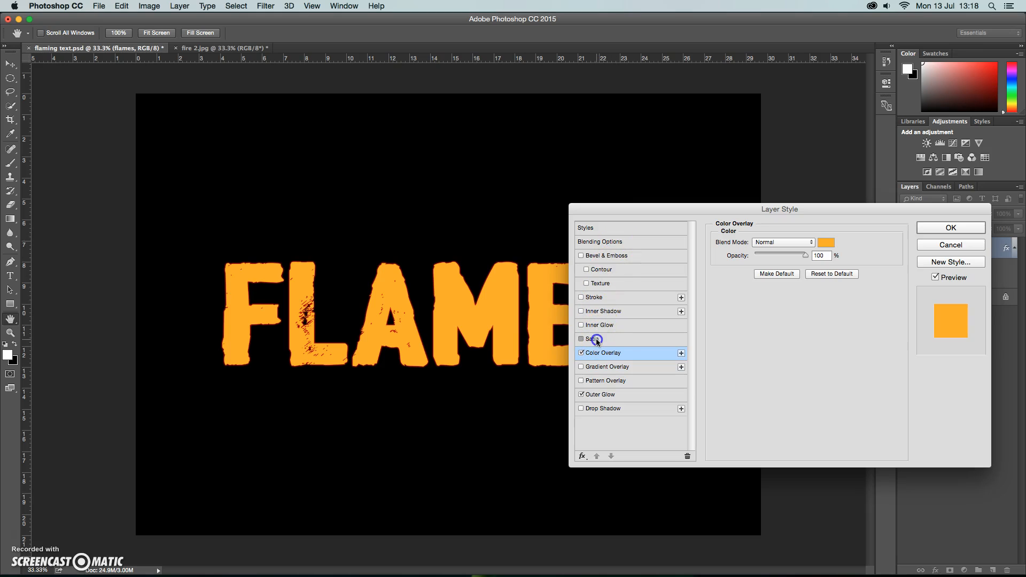
# Step: Enable a Multiply Satin effect in dark orange (d05f03)
pyautogui.click(581, 339)
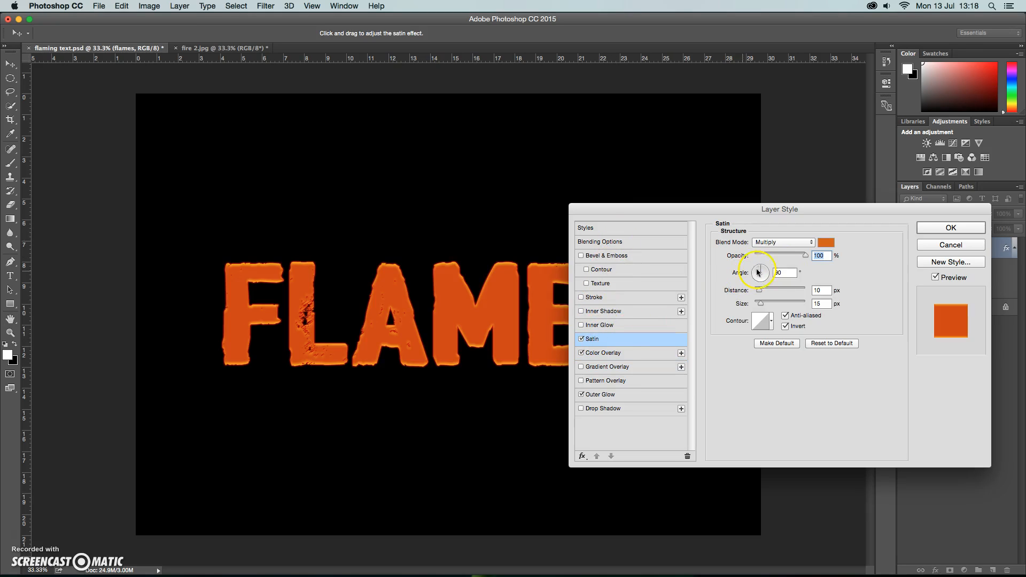
pyautogui.click(825, 242)
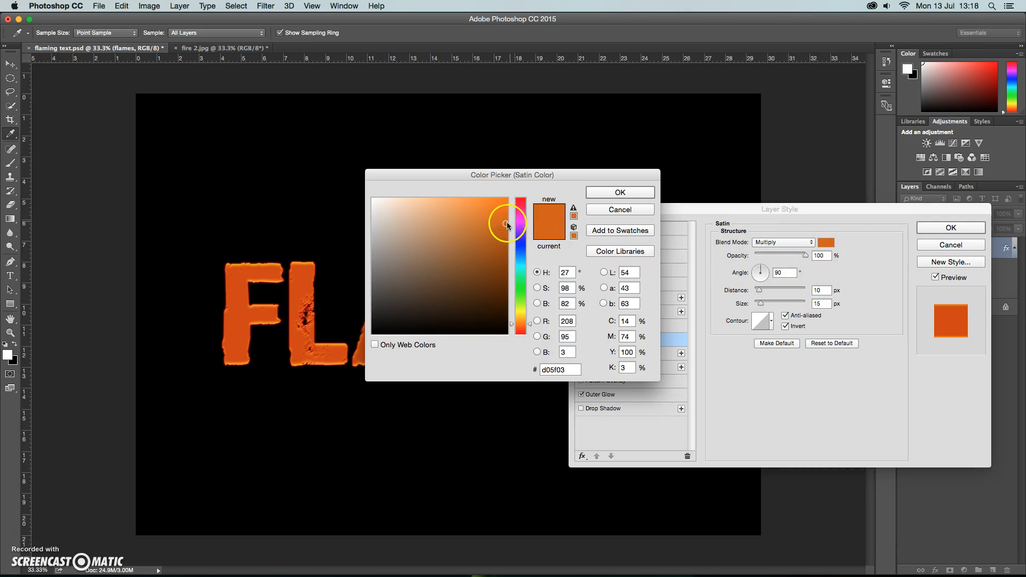
pyautogui.moveTo(571, 205)
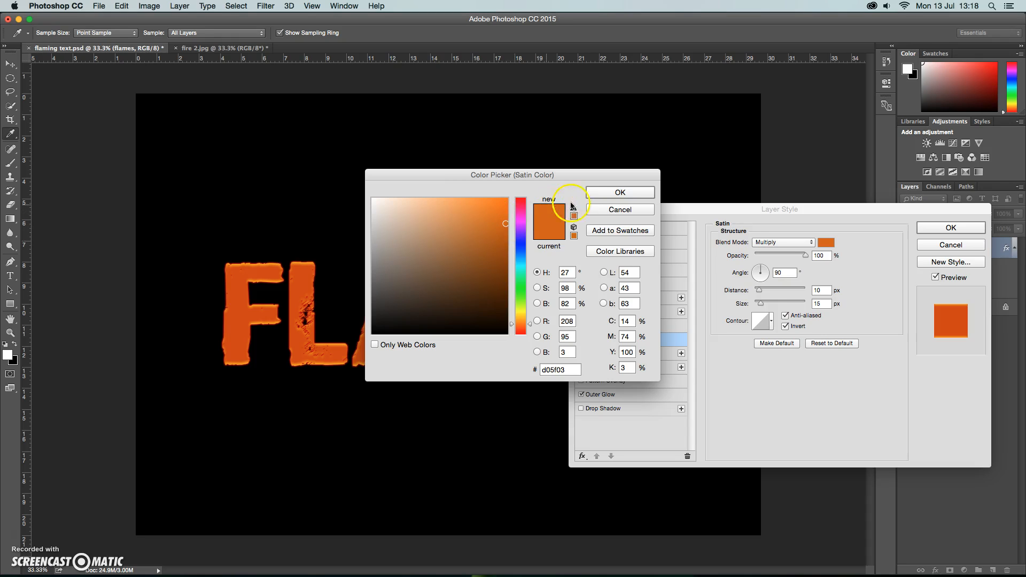
pyautogui.click(618, 192)
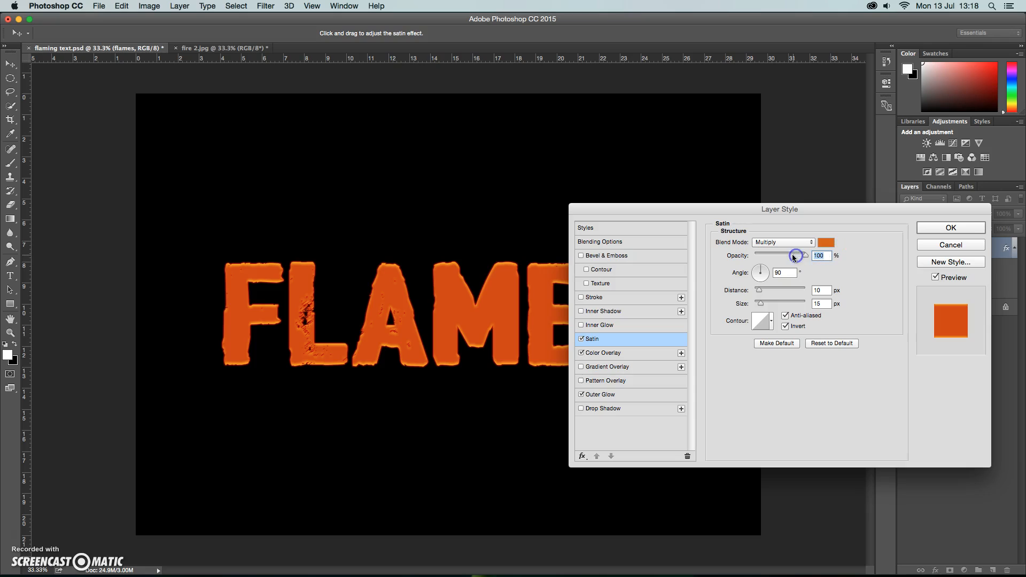
pyautogui.moveTo(792, 245)
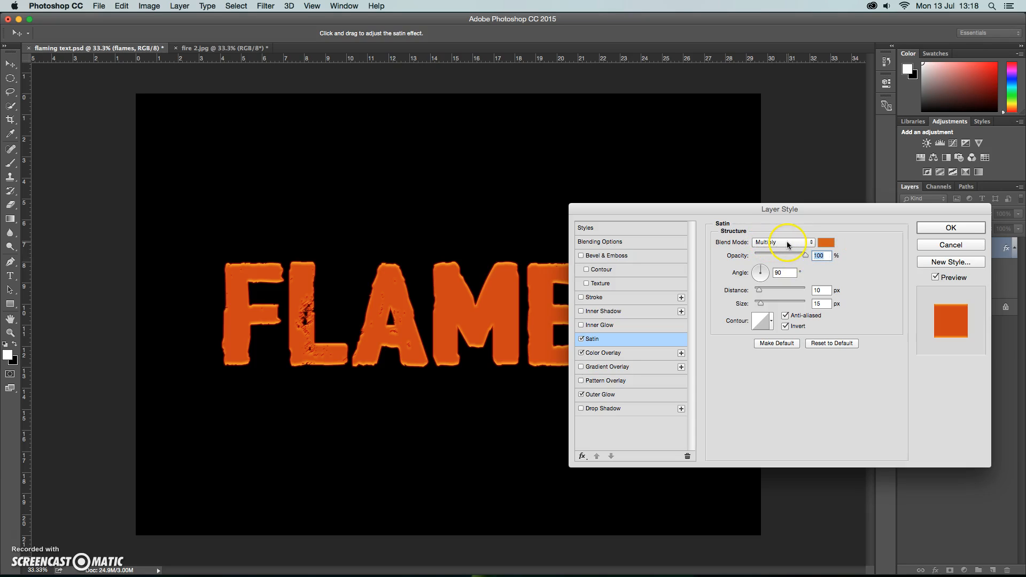
pyautogui.moveTo(789, 245)
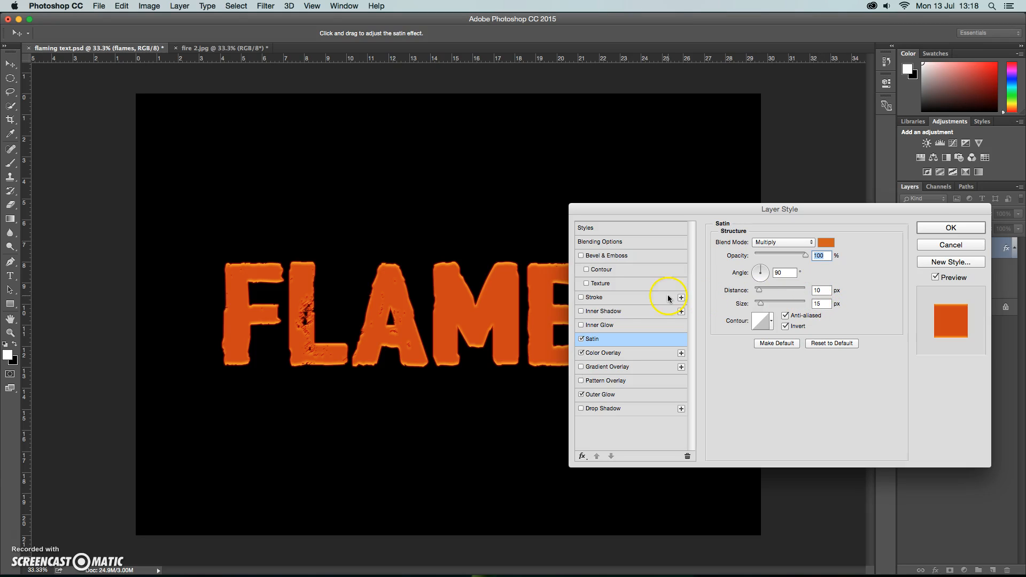
# Step: Set the Inner Glow colour to golden yellow #a78e02 and its size to 10 px
pyautogui.click(598, 326)
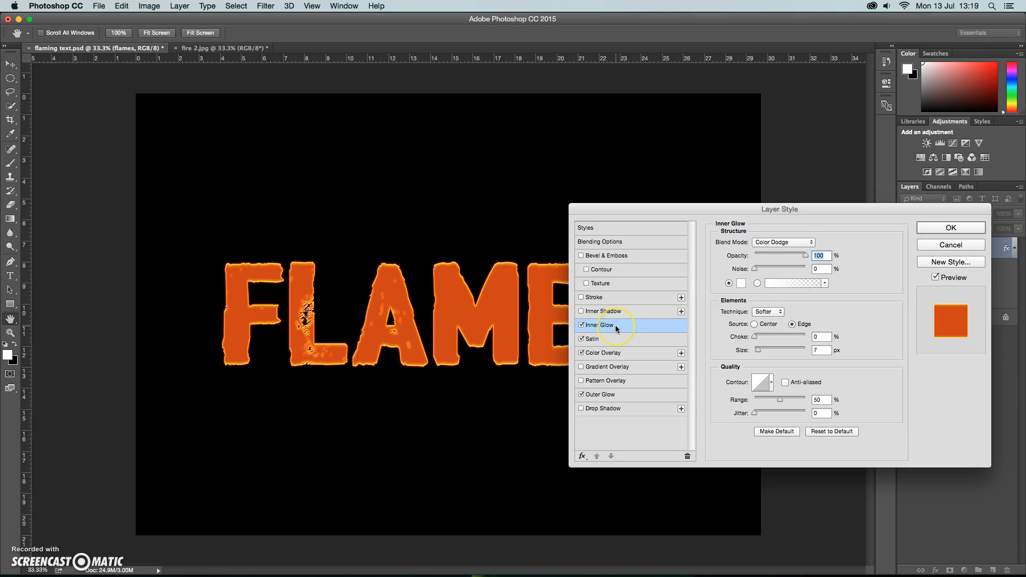
pyautogui.moveTo(665, 321)
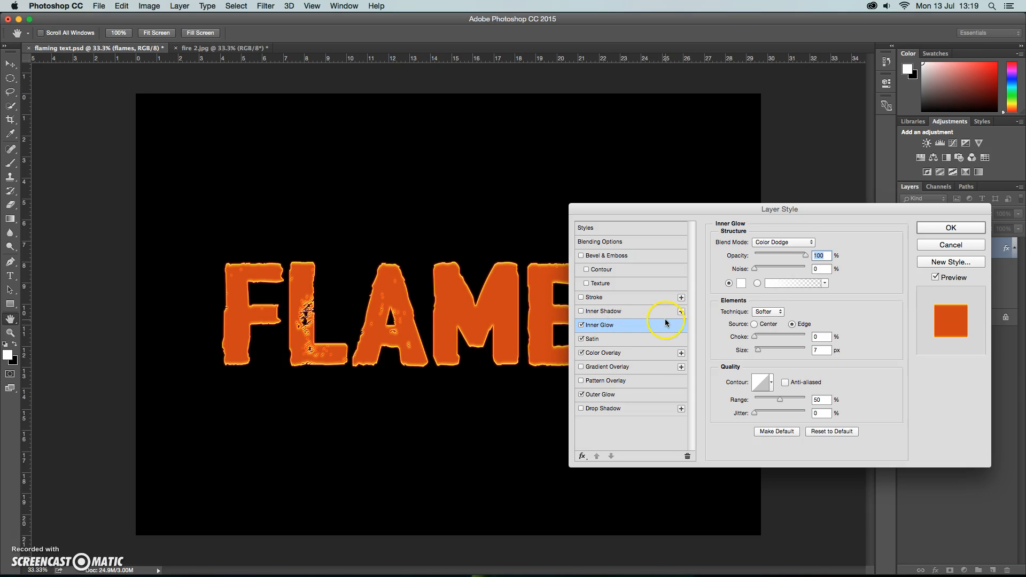
pyautogui.moveTo(743, 286)
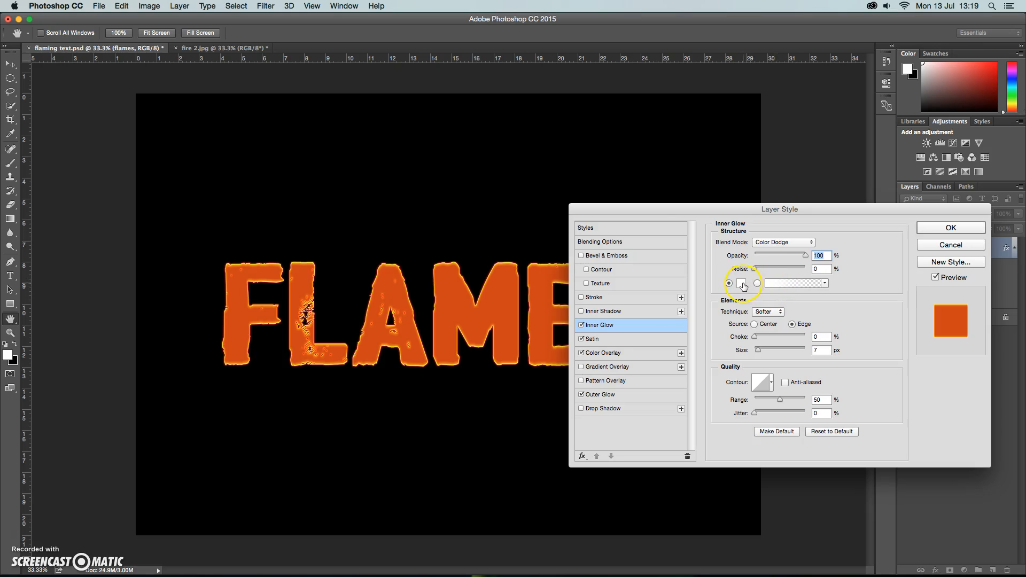
pyautogui.click(741, 283)
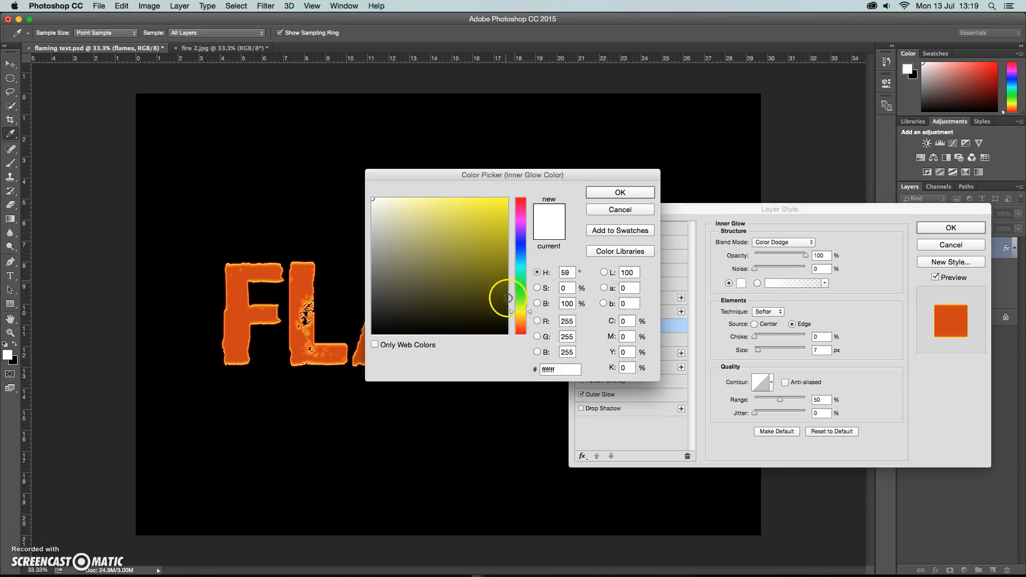
pyautogui.click(505, 244)
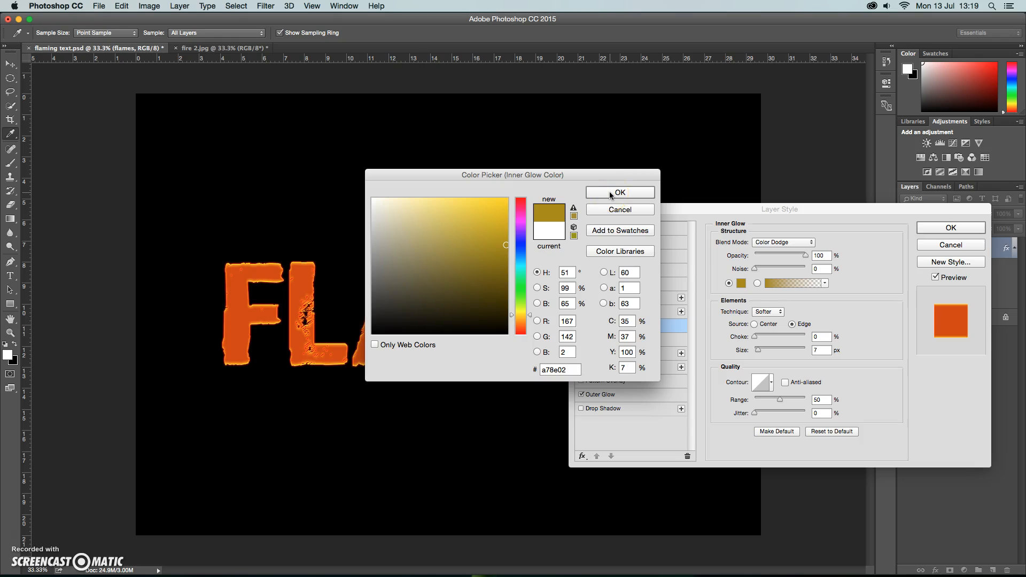
pyautogui.click(619, 191)
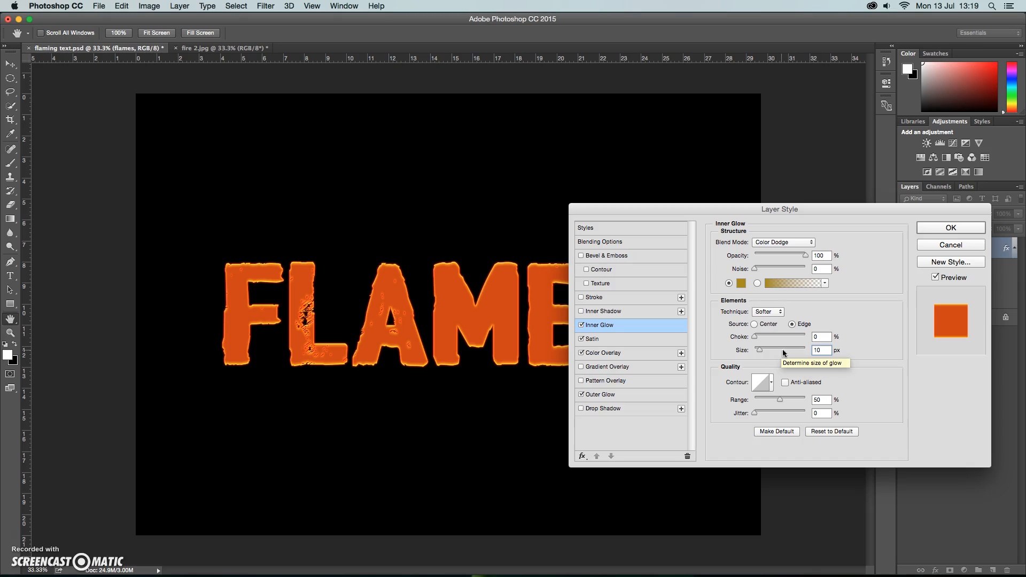
pyautogui.click(950, 227)
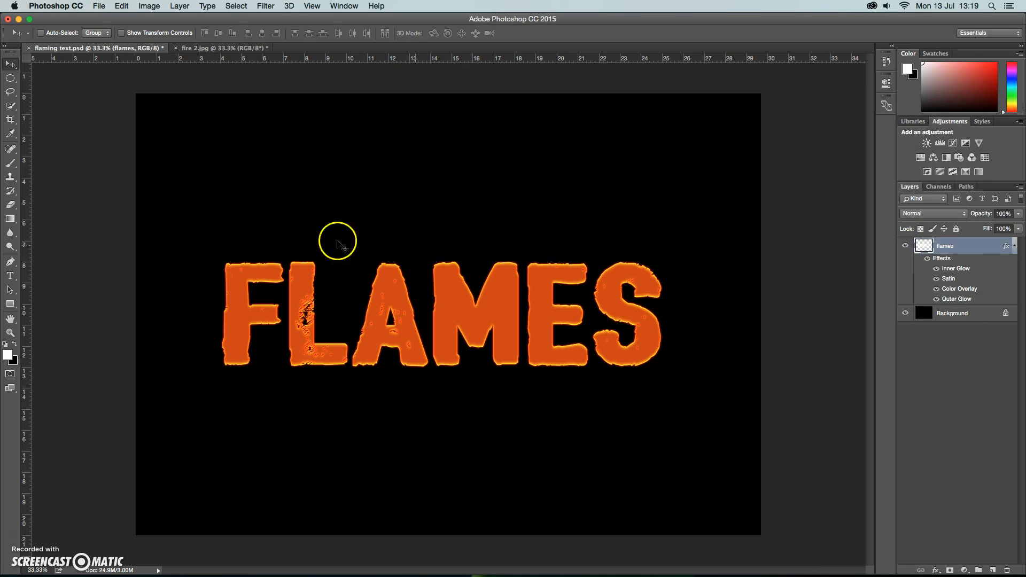
# Step: Erase the letter tops with a 400 px soft Eraser brush
pyautogui.click(9, 204)
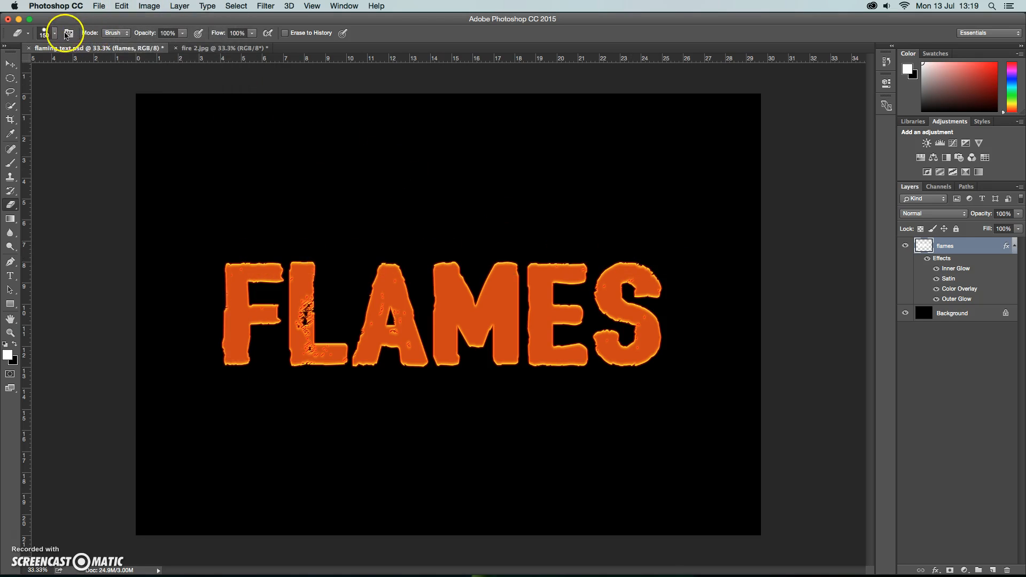
pyautogui.click(55, 32)
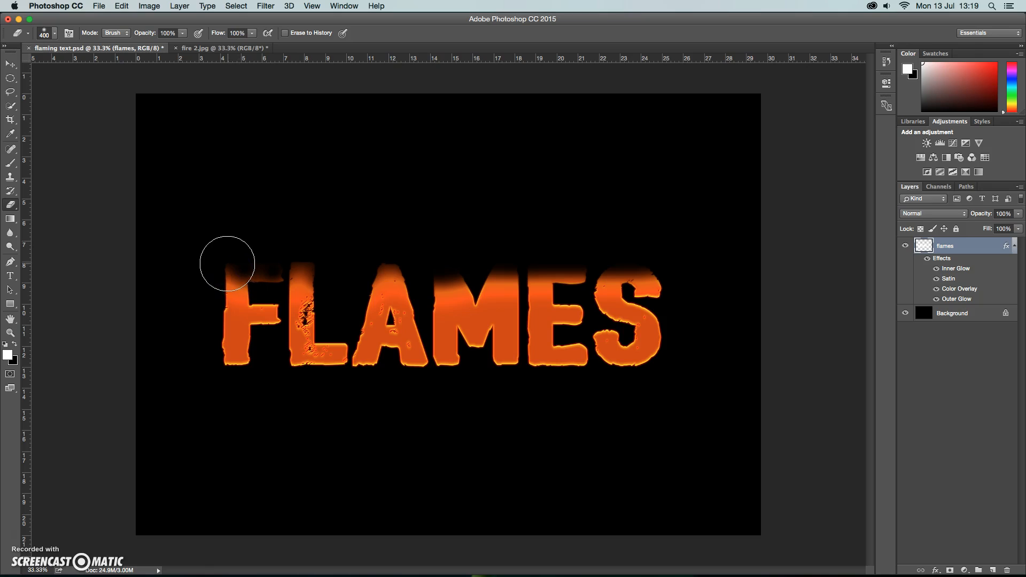
pyautogui.moveTo(234, 256)
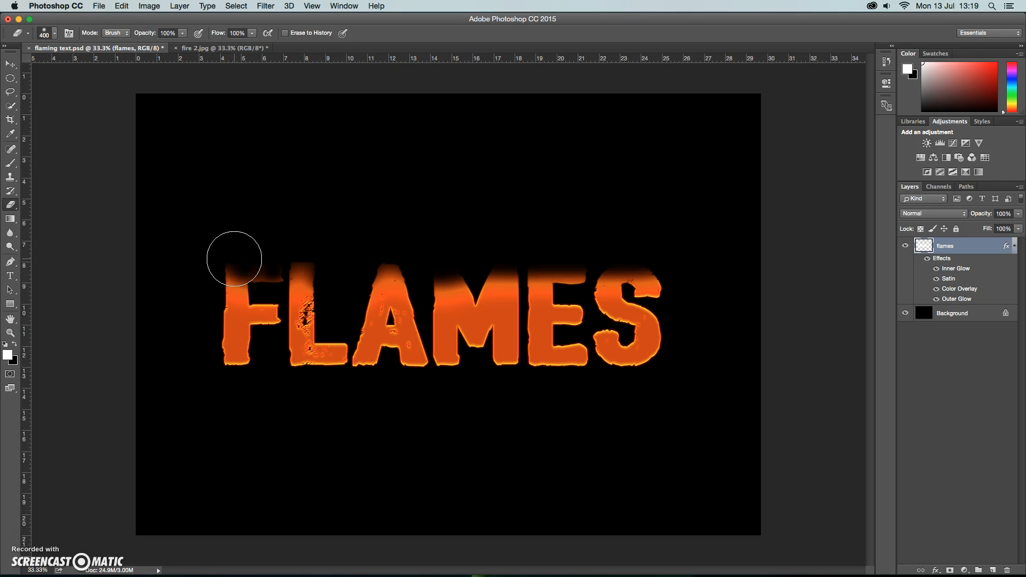
pyautogui.moveTo(326, 210)
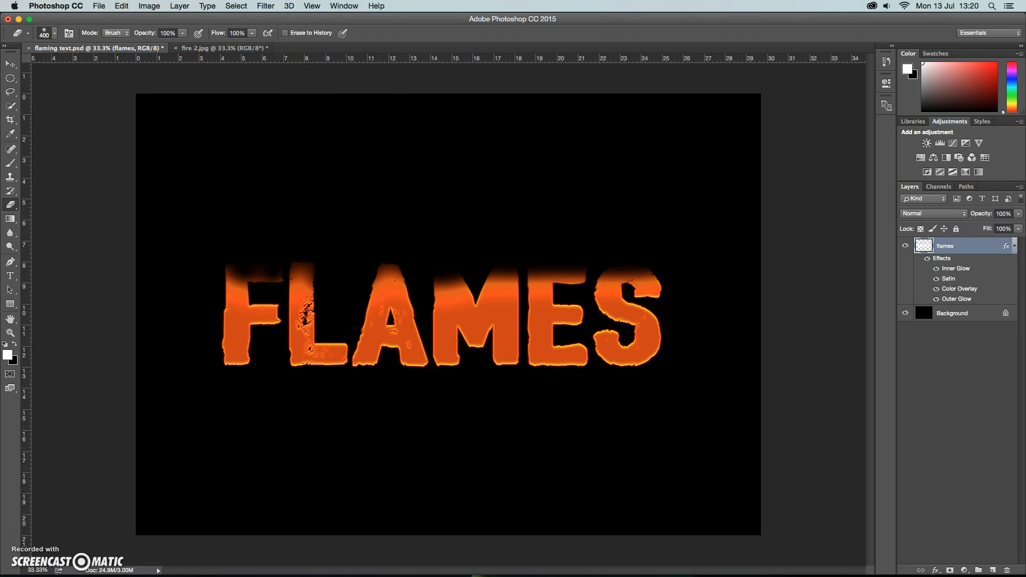
pyautogui.click(265, 6)
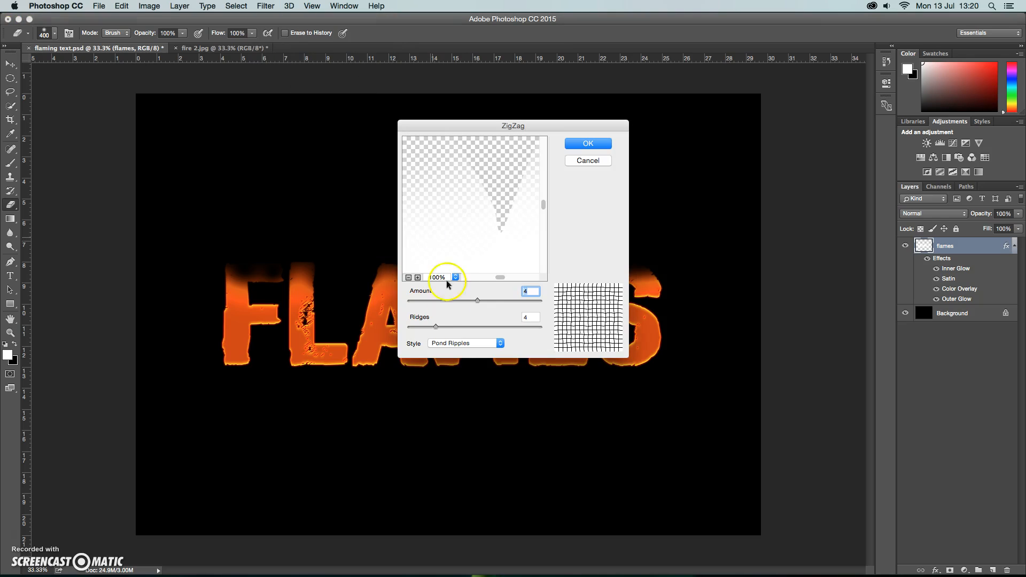
pyautogui.moveTo(530, 306)
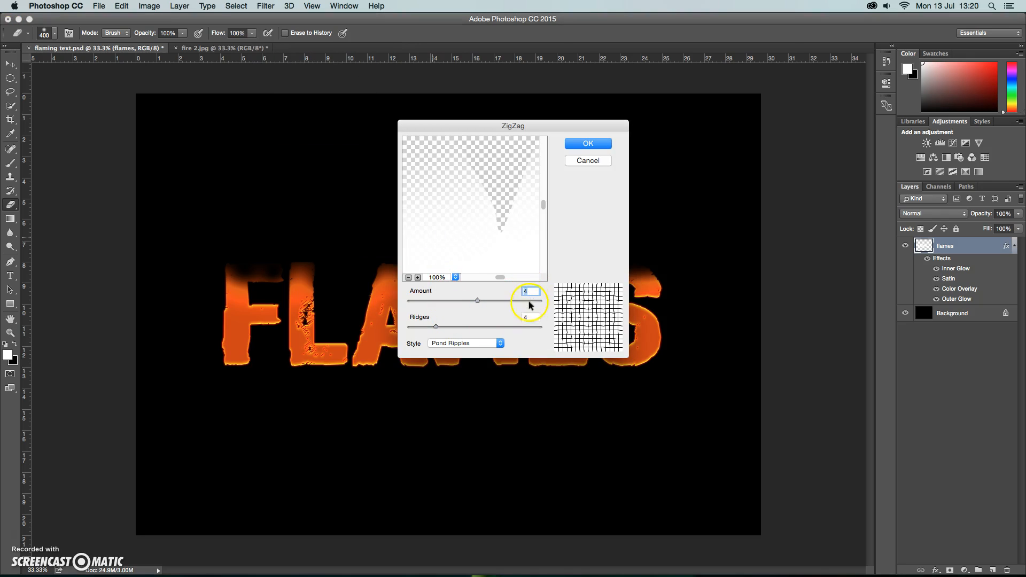
pyautogui.moveTo(476, 348)
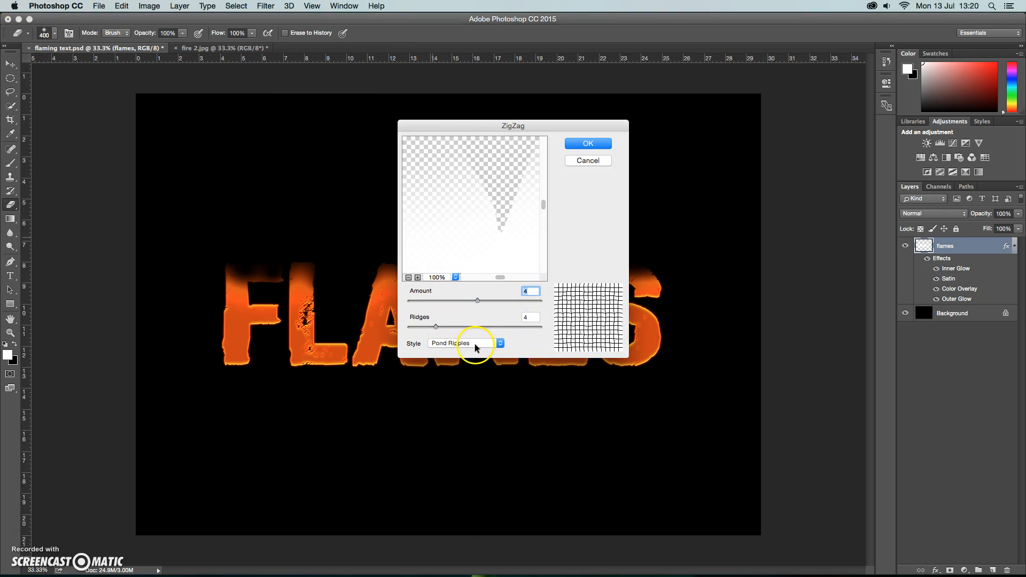
pyautogui.click(586, 143)
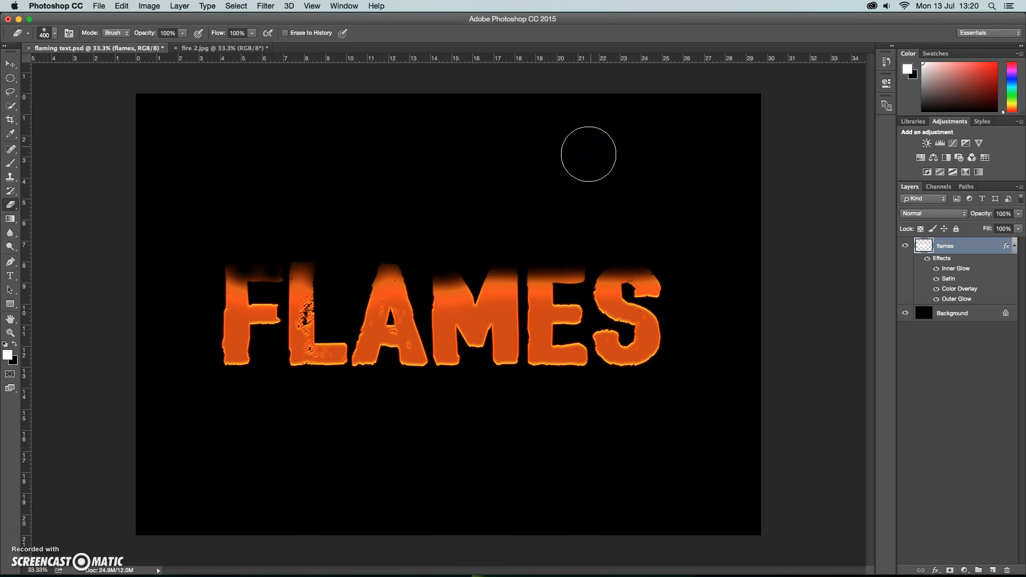
pyautogui.moveTo(693, 314)
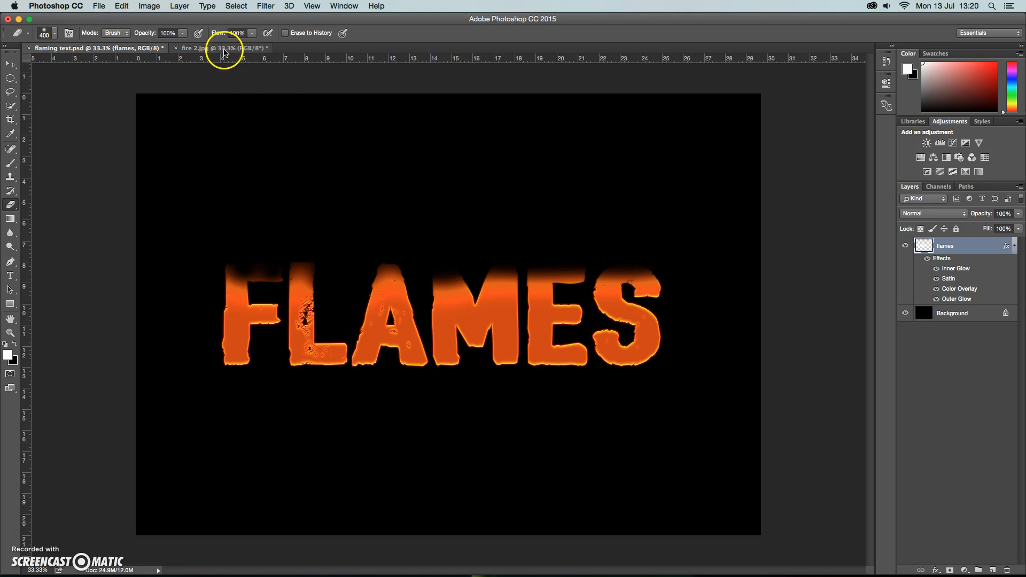
# Step: Move fire 2.jpg into flaming text.psd as a new layer and hide the FLAMES layer
pyautogui.click(222, 47)
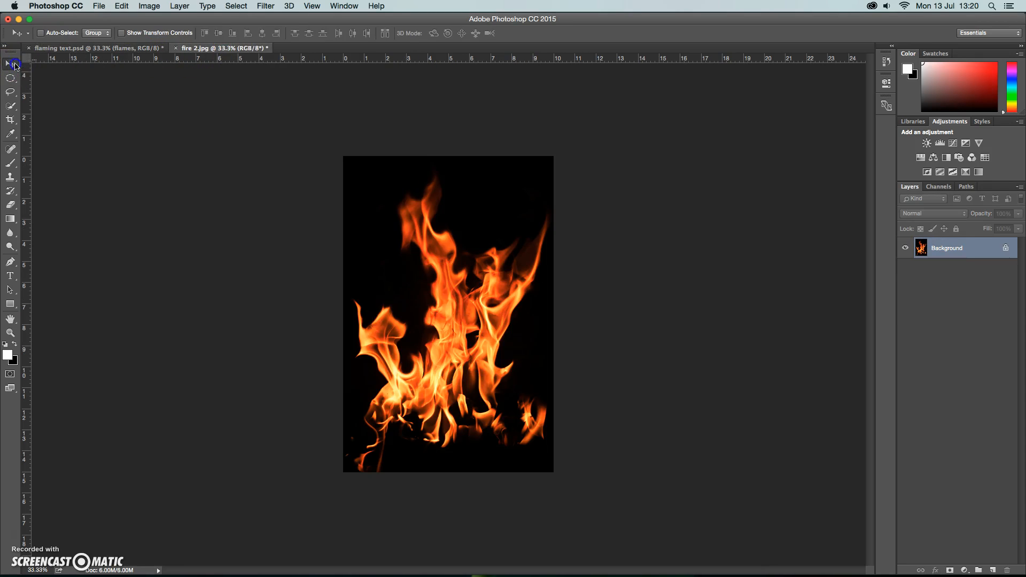
pyautogui.moveTo(185, 114)
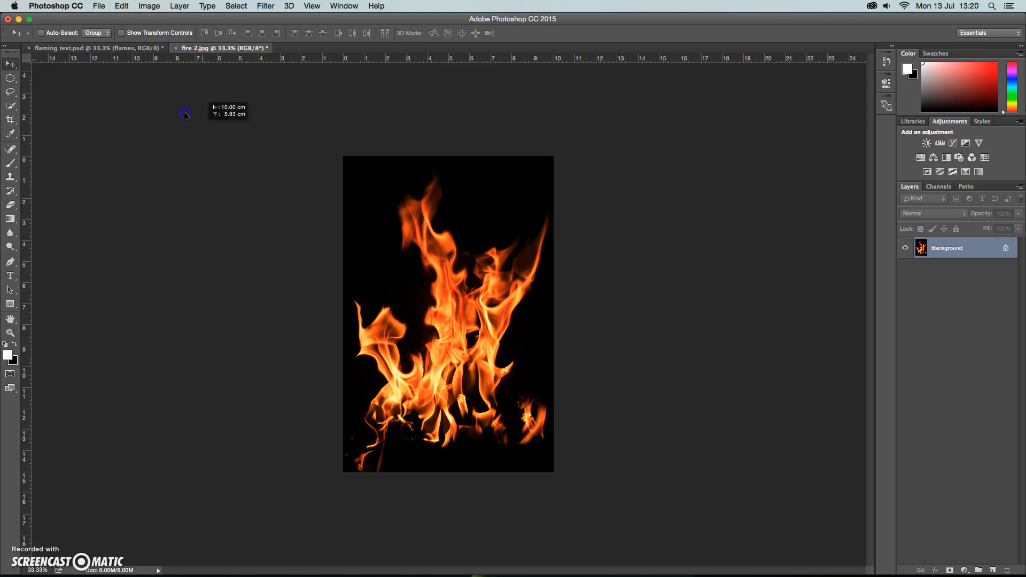
pyautogui.click(96, 48)
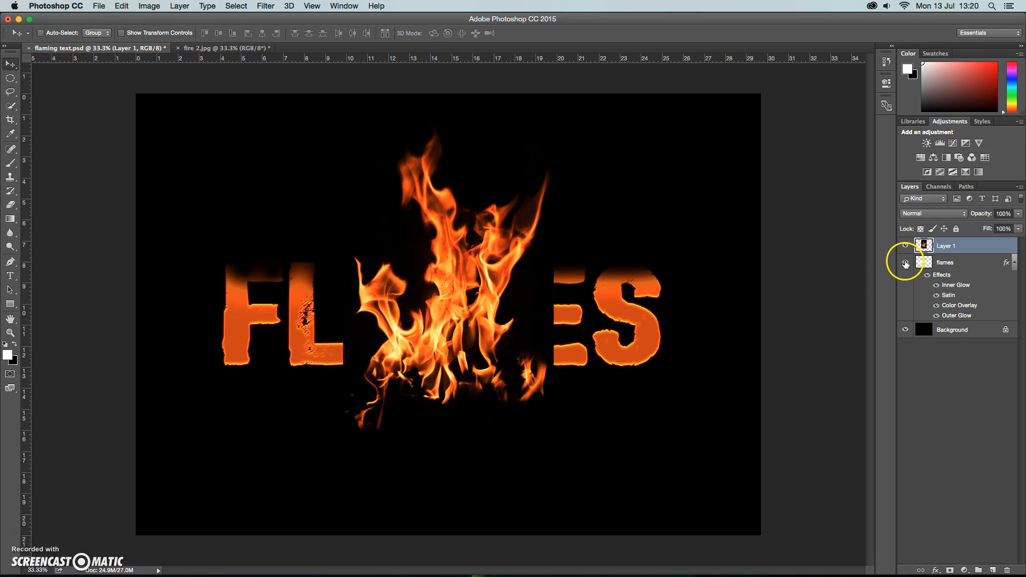
pyautogui.click(906, 263)
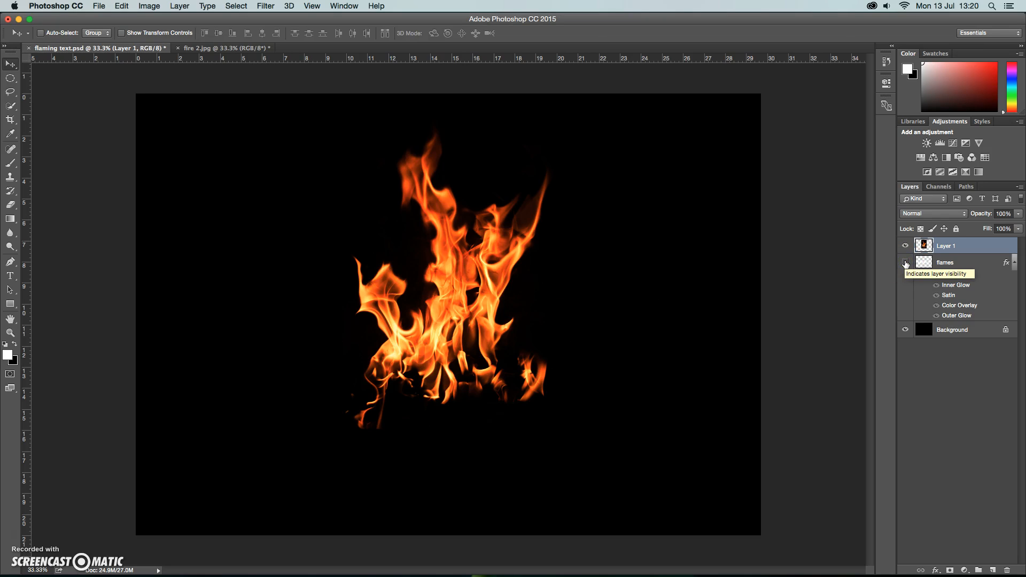
pyautogui.click(906, 262)
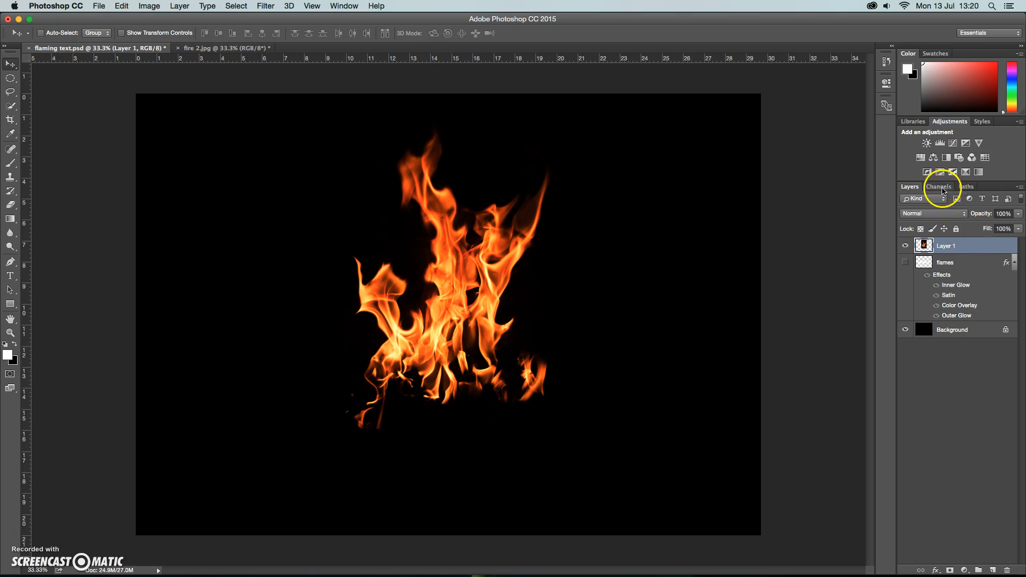
# Step: Load the RGB channel highlights as a selection and copy them to a new layer
pyautogui.click(938, 186)
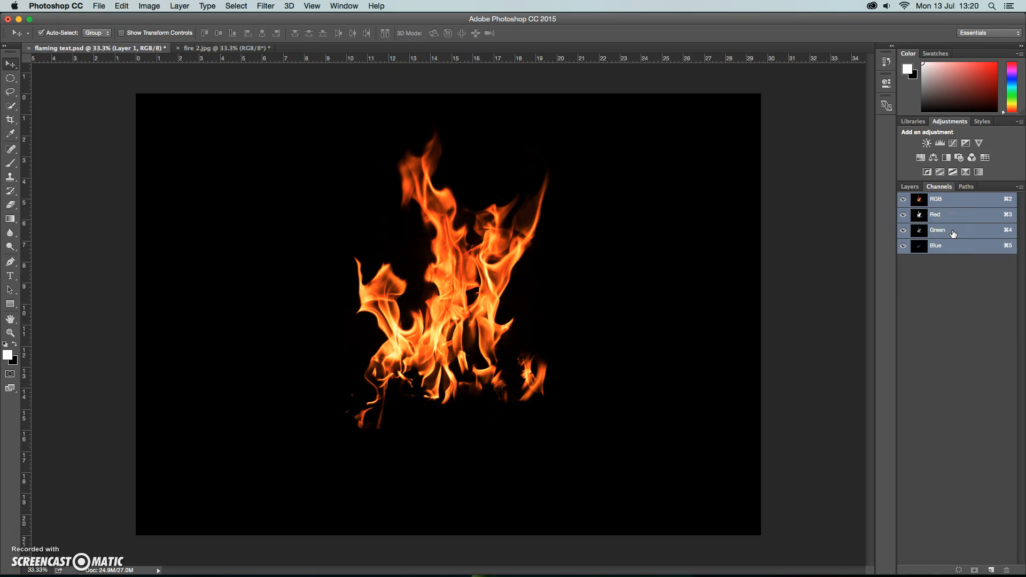
pyautogui.click(919, 229)
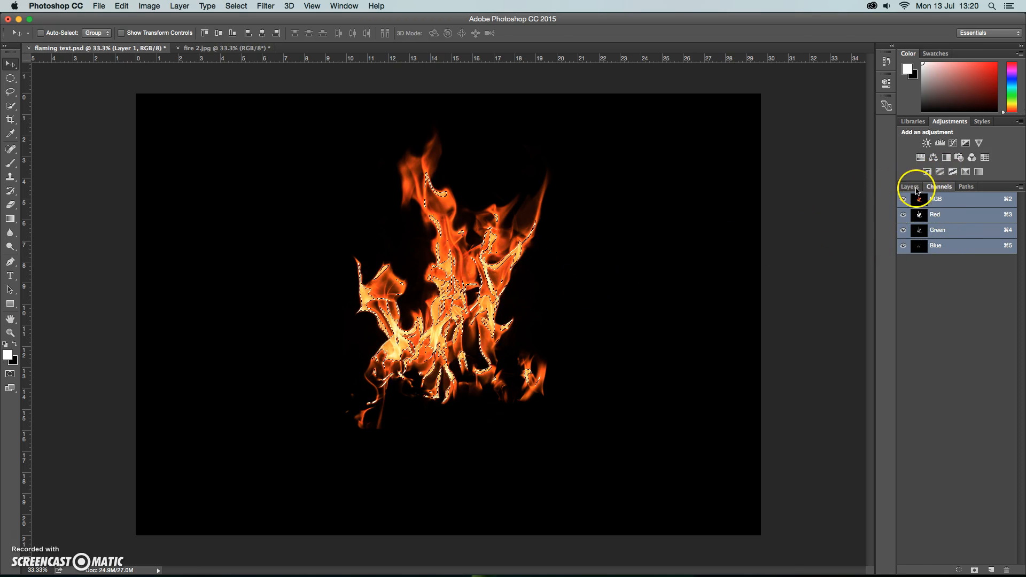
pyautogui.click(908, 186)
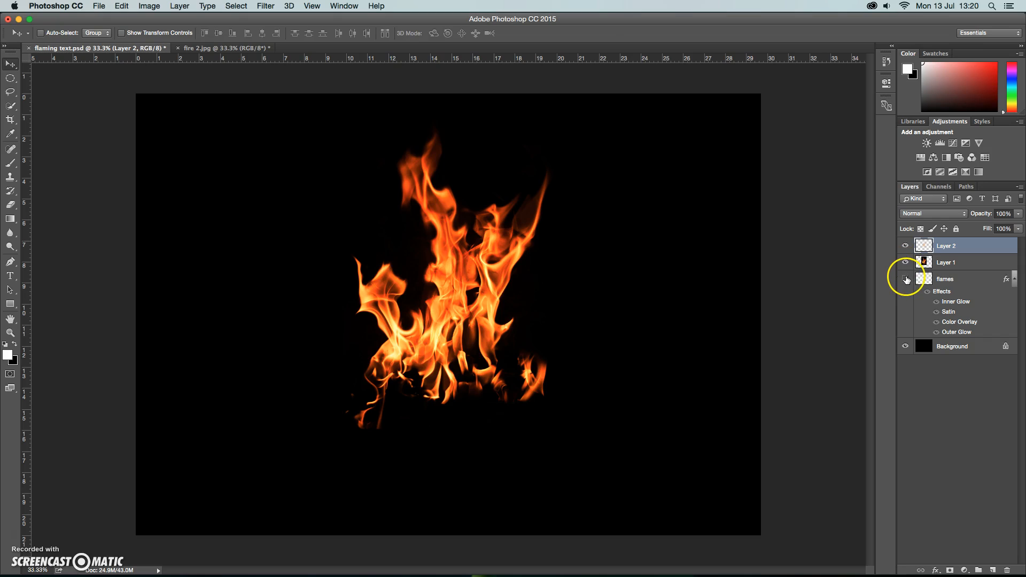
# Step: Hide Layer 1 and set Layer 2's blend mode to Screen
pyautogui.click(905, 263)
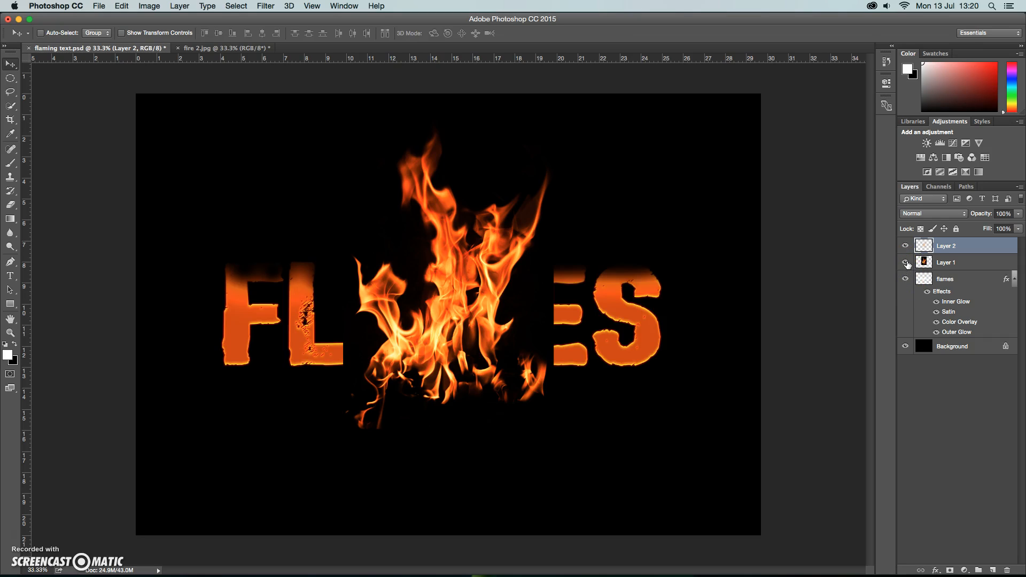
pyautogui.click(906, 262)
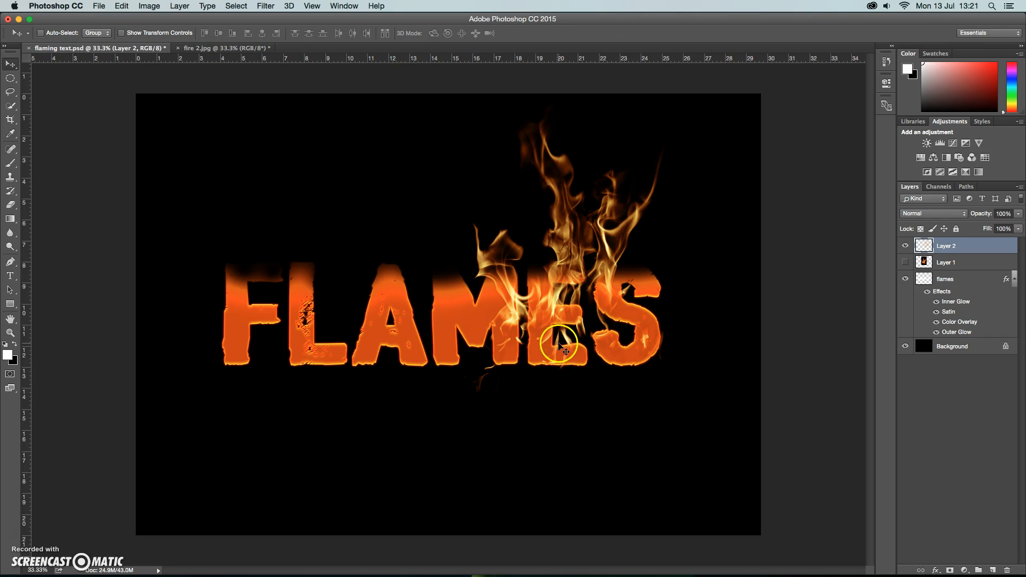
pyautogui.click(929, 214)
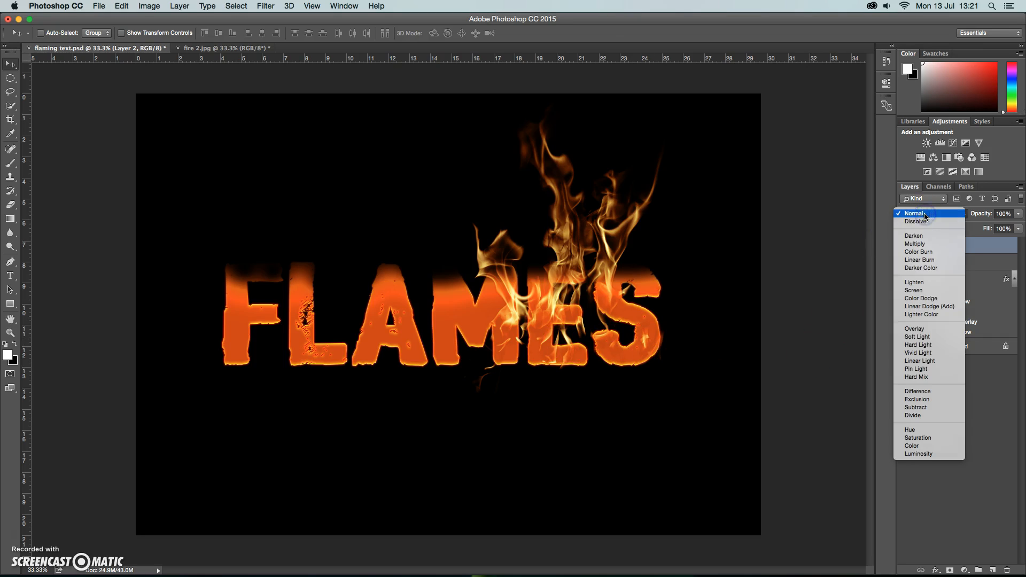
pyautogui.click(913, 289)
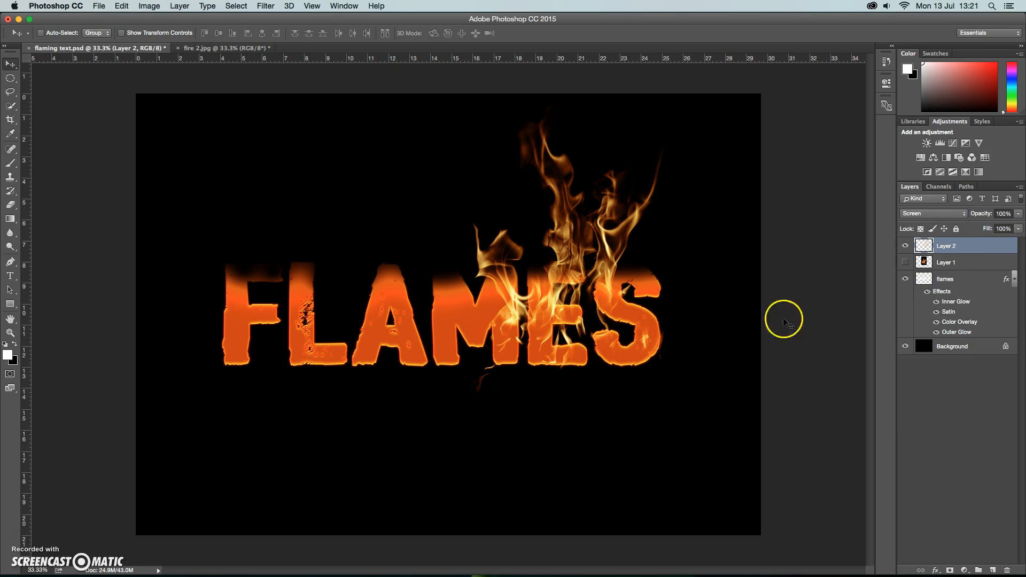
pyautogui.moveTo(513, 311)
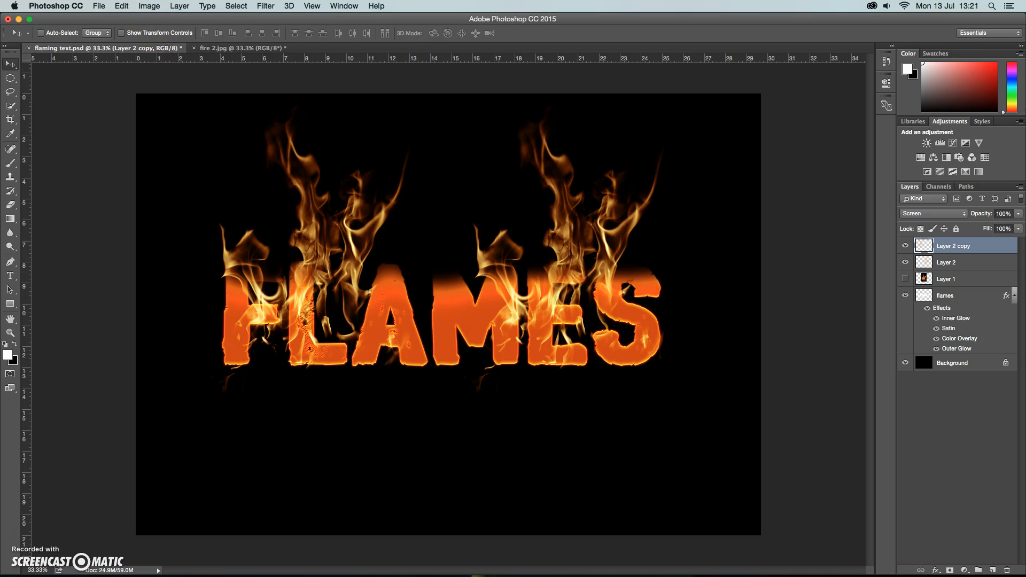
# Step: Scale and transform the duplicated flame layers to spread fire across the whole word
pyautogui.click(122, 6)
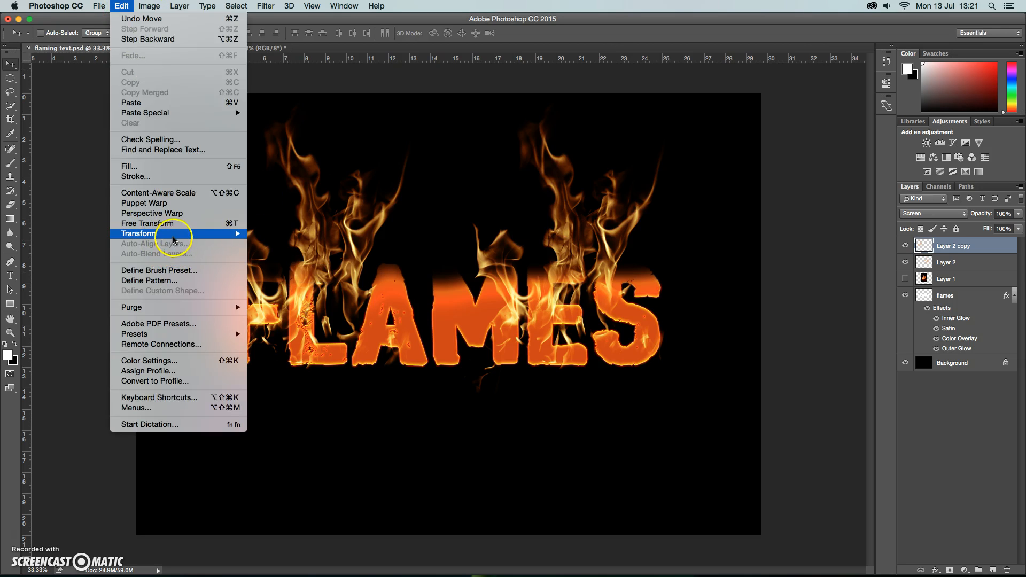
pyautogui.click(137, 233)
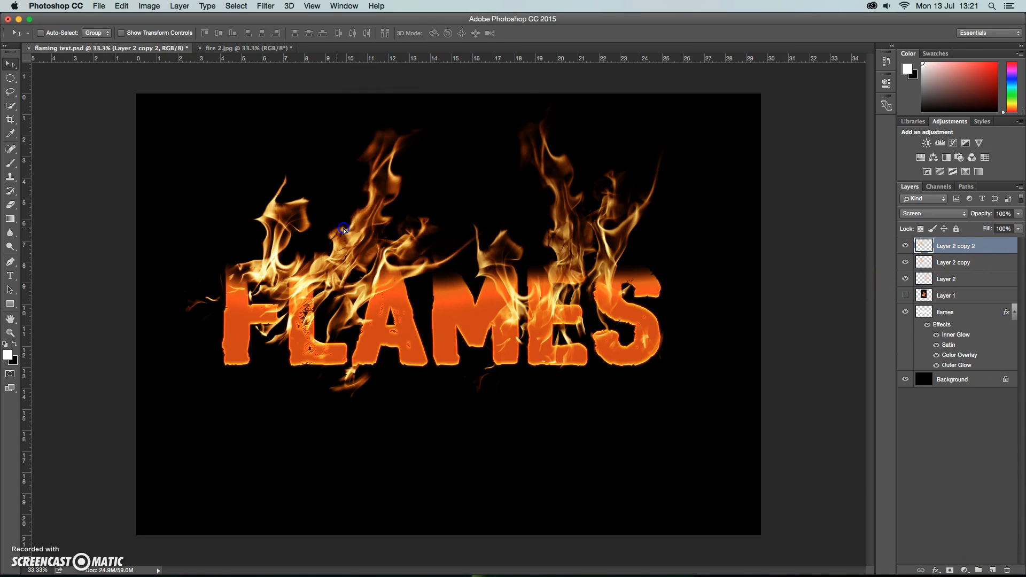
pyautogui.click(120, 6)
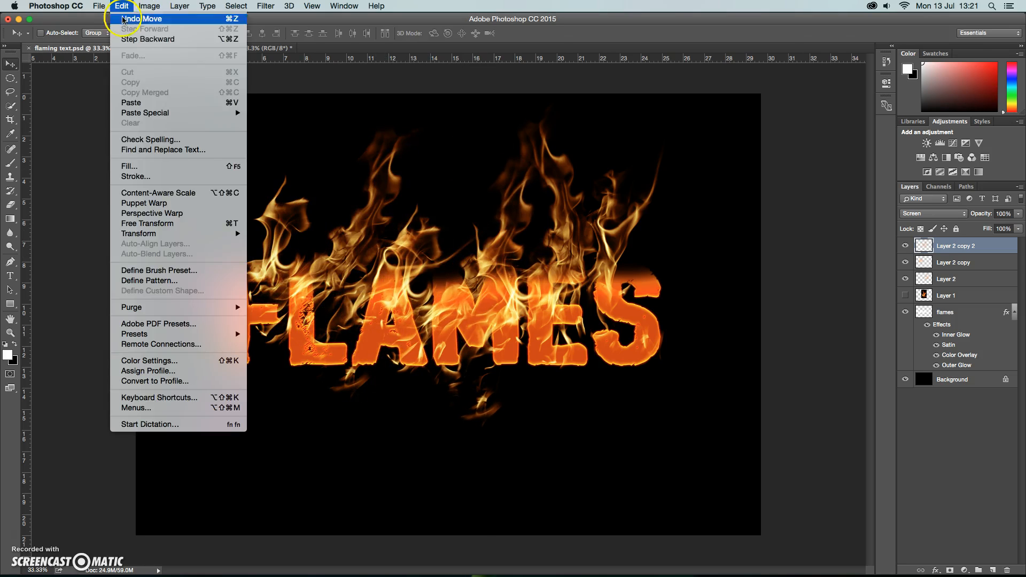
pyautogui.moveTo(138, 233)
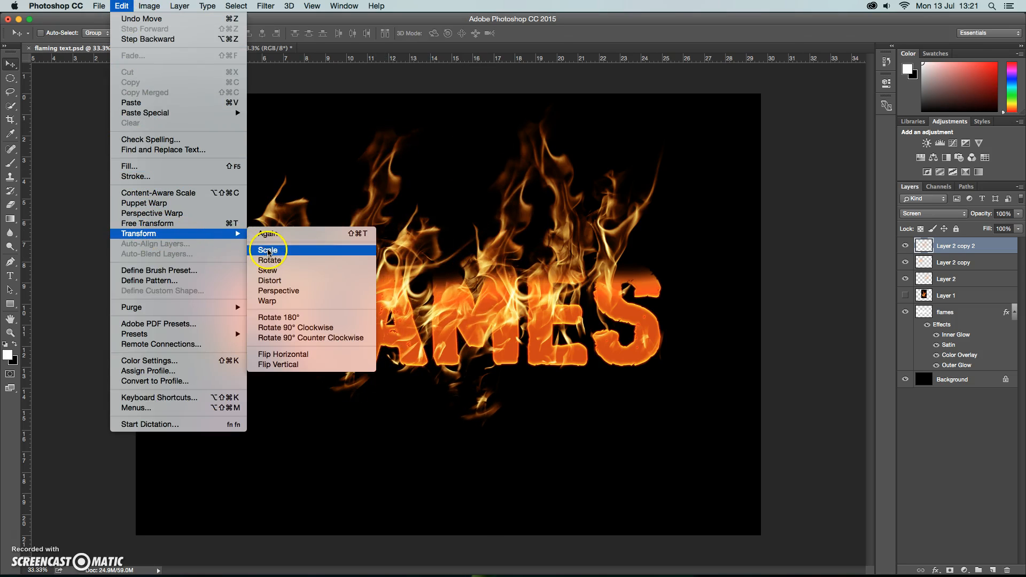
pyautogui.click(267, 250)
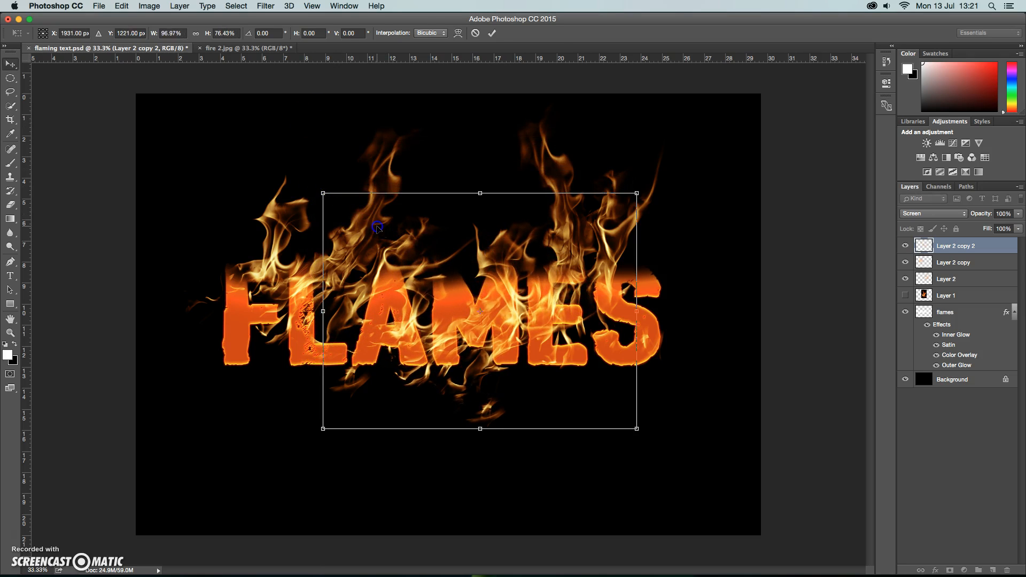
pyautogui.click(120, 6)
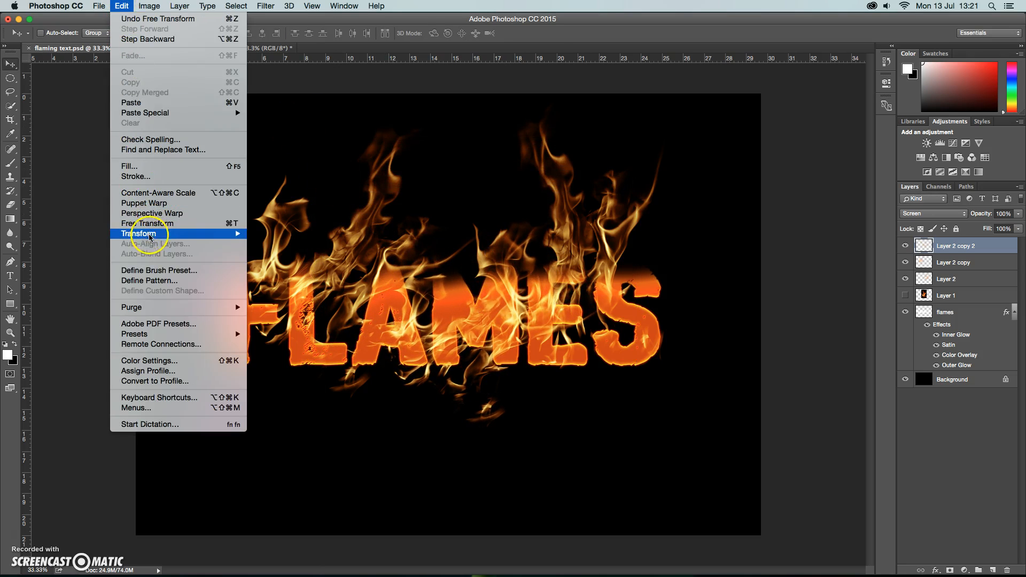
pyautogui.click(148, 224)
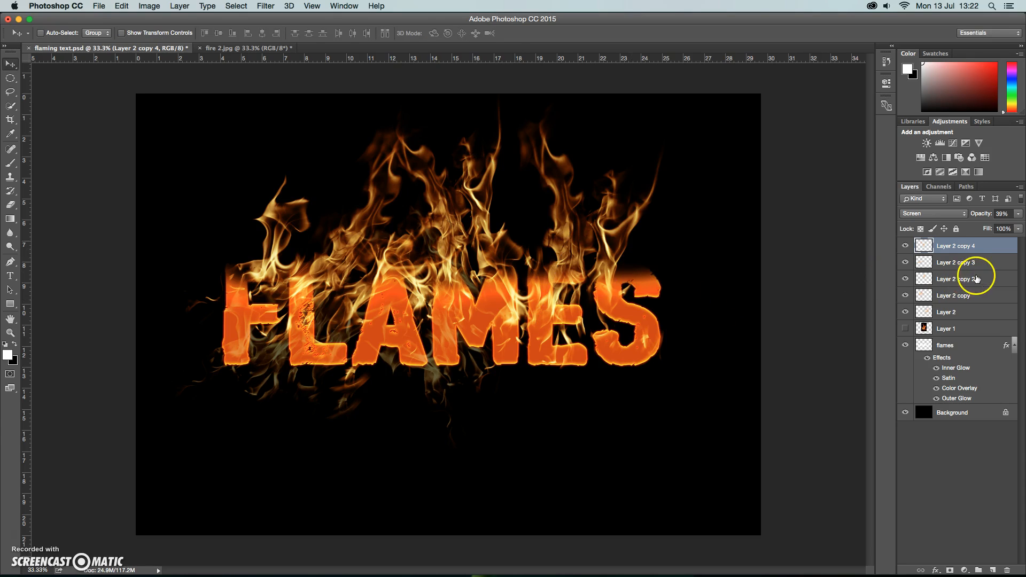
pyautogui.moveTo(974, 294)
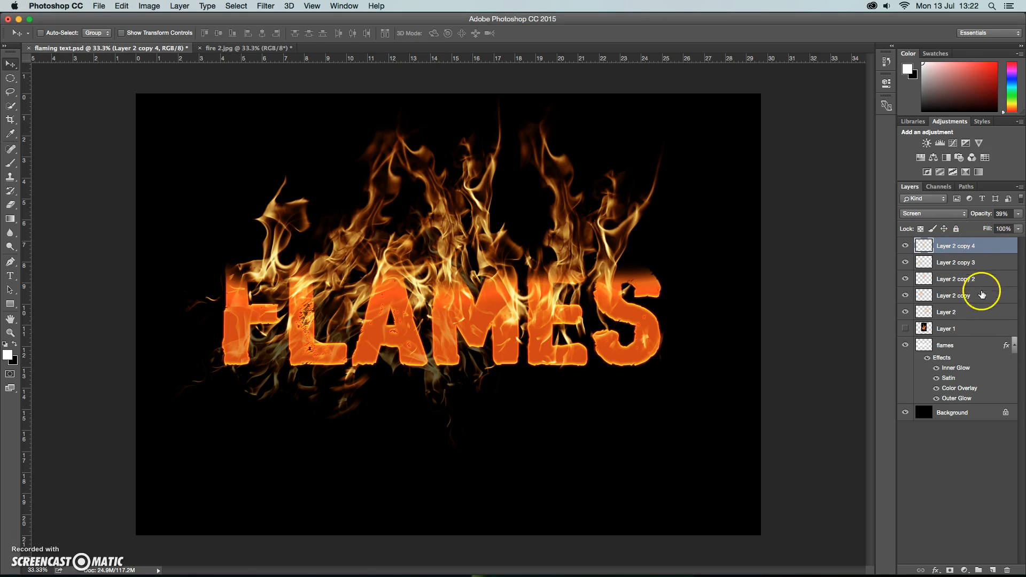
# Step: Group the five flame layers (Layer 2 through Layer 2 copy 4) into Group 1
pyautogui.click(952, 294)
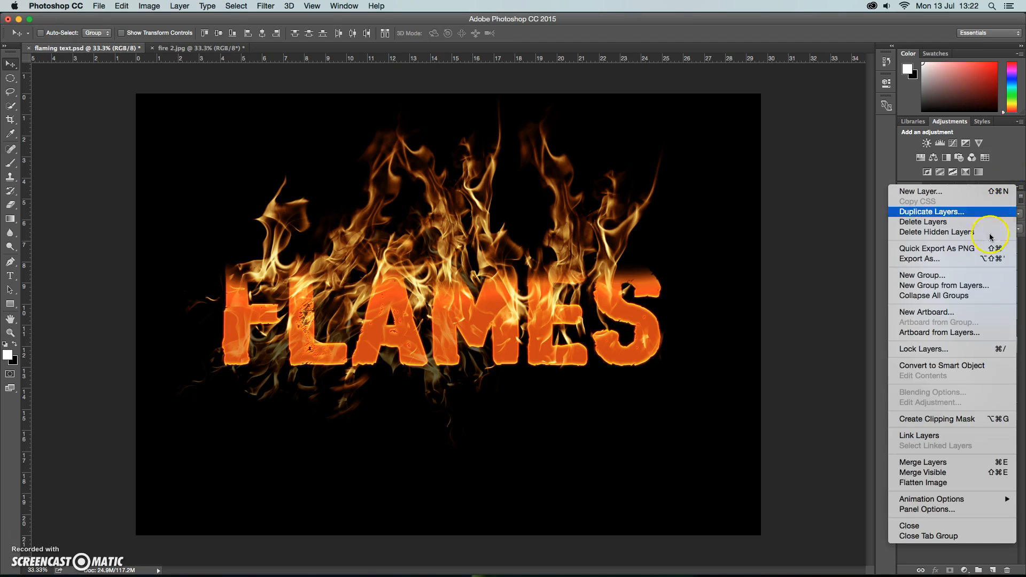
pyautogui.click(921, 275)
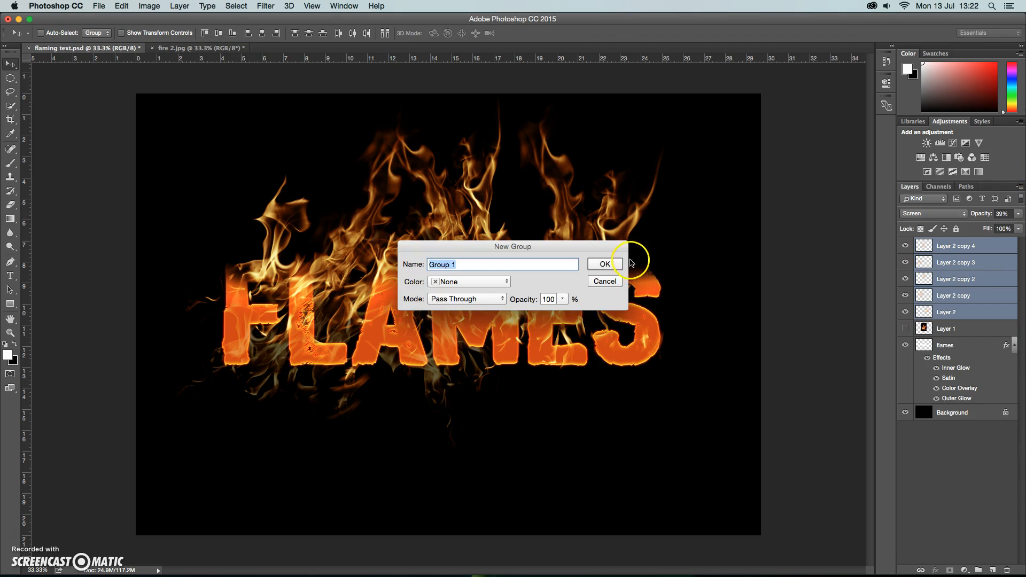
pyautogui.click(603, 263)
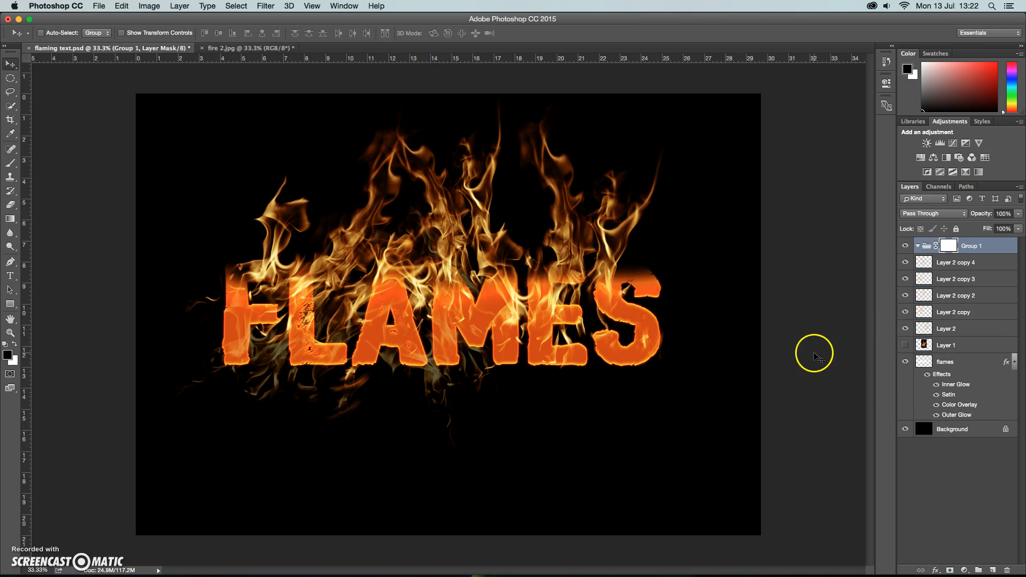
pyautogui.moveTo(11, 165)
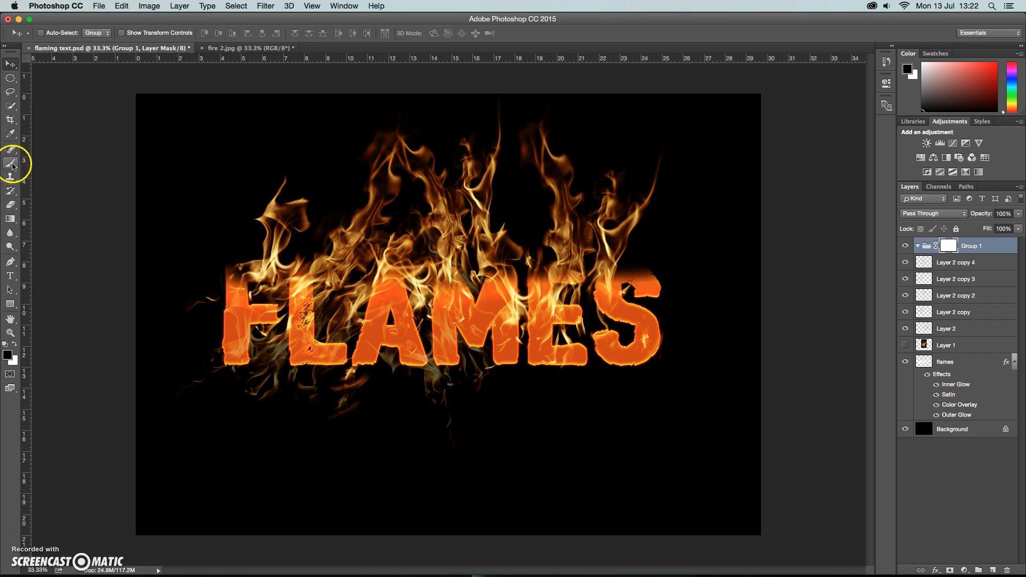
# Step: Paint black at 56% opacity on Group 1's mask below the letters
pyautogui.click(10, 164)
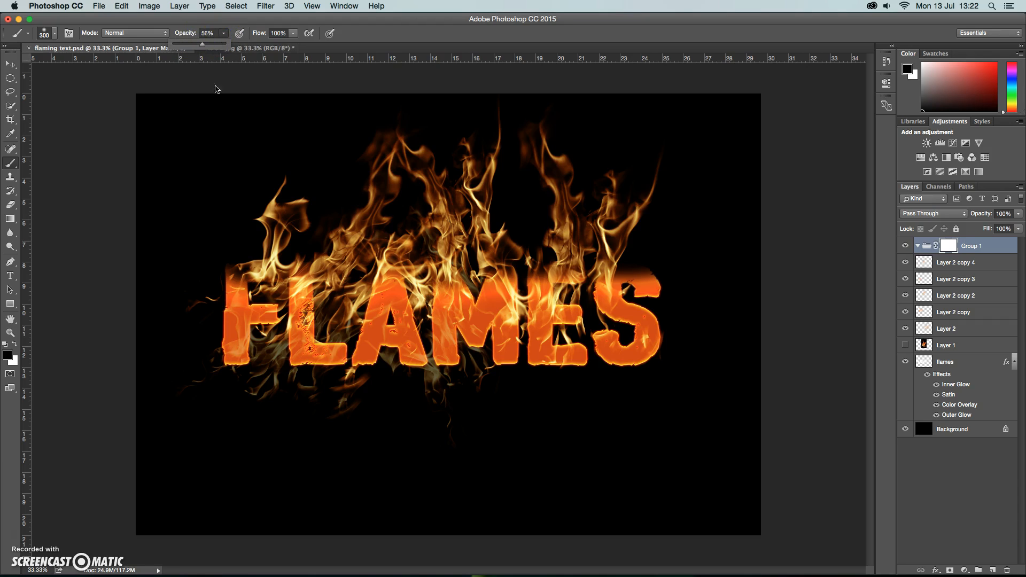
pyautogui.click(350, 368)
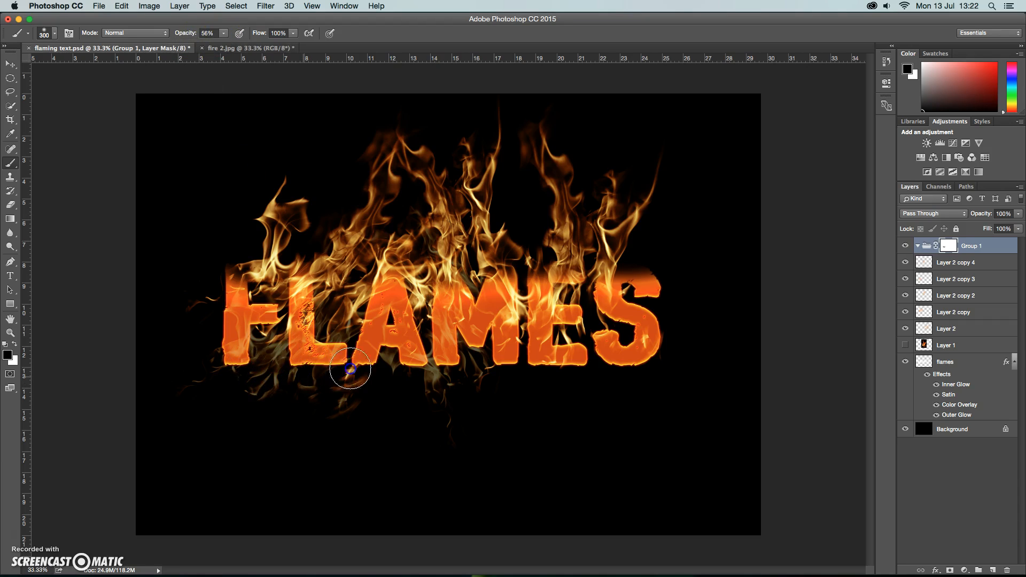
pyautogui.moveTo(261, 354)
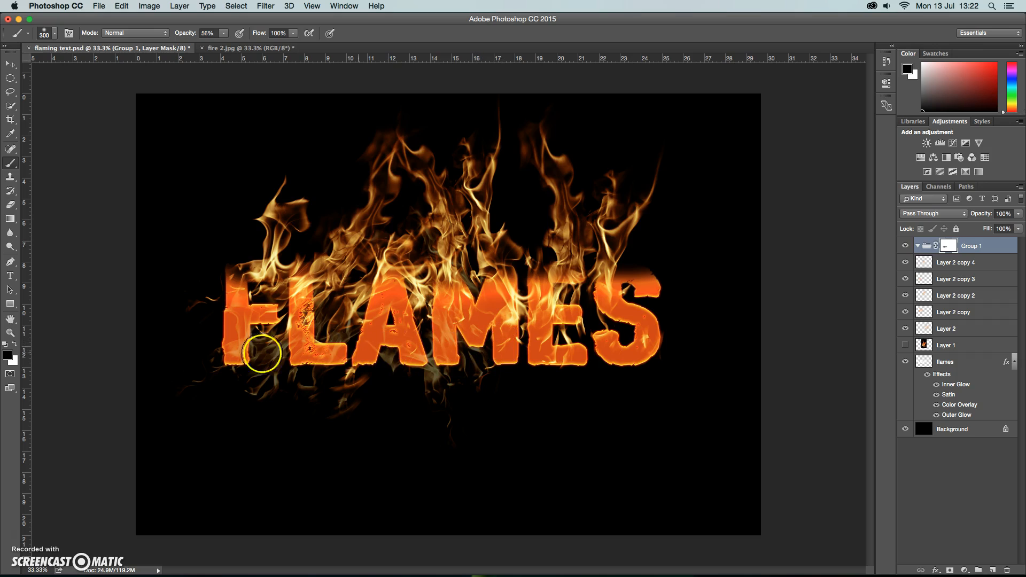
pyautogui.moveTo(416, 270)
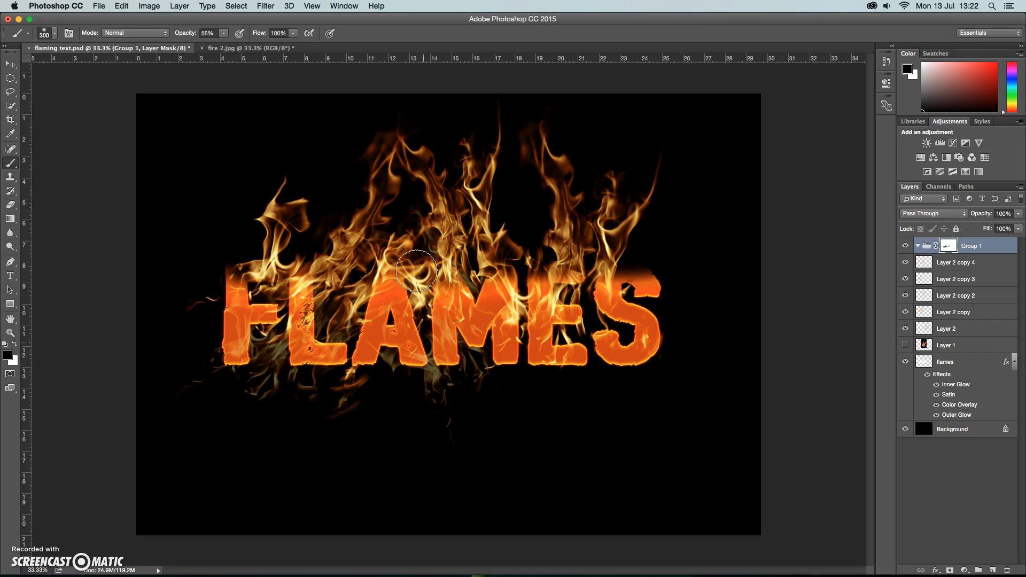
pyautogui.moveTo(87, 143)
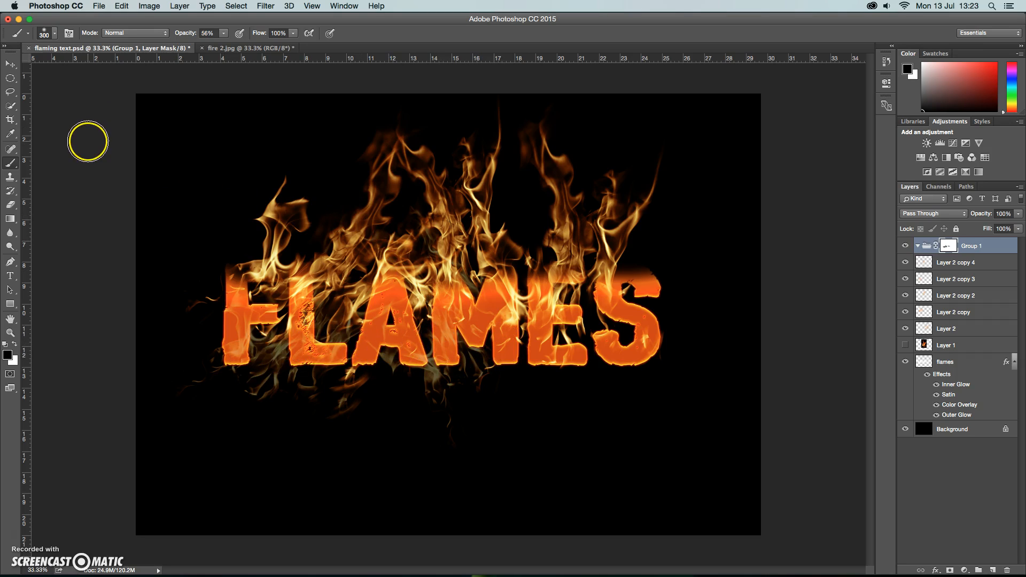
pyautogui.moveTo(87, 191)
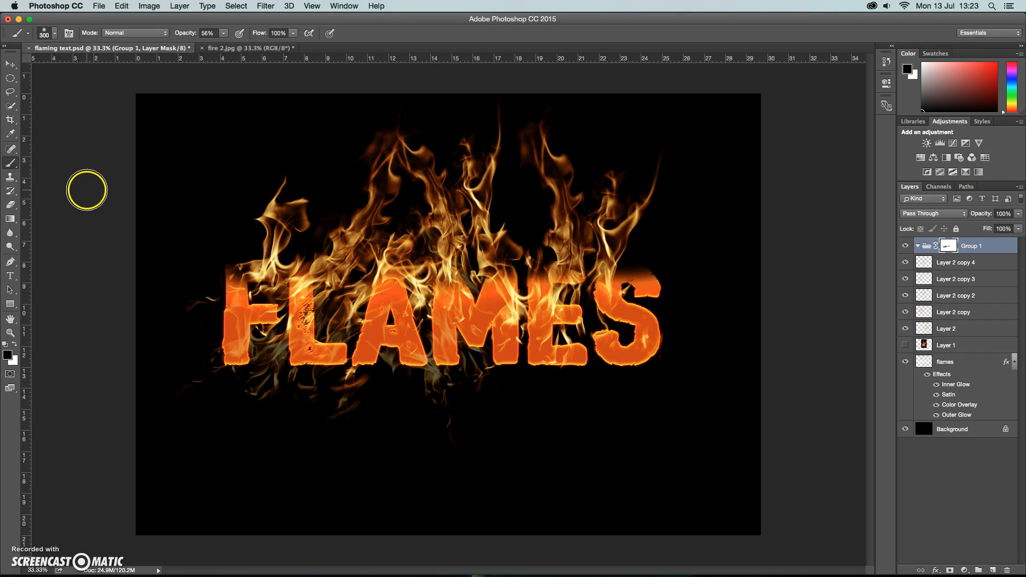
pyautogui.moveTo(50, 522)
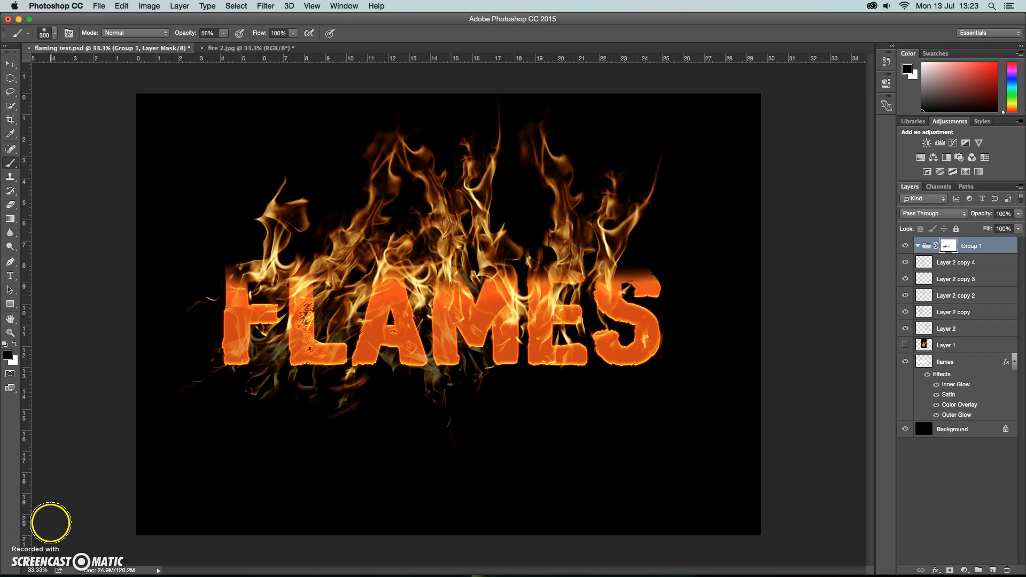